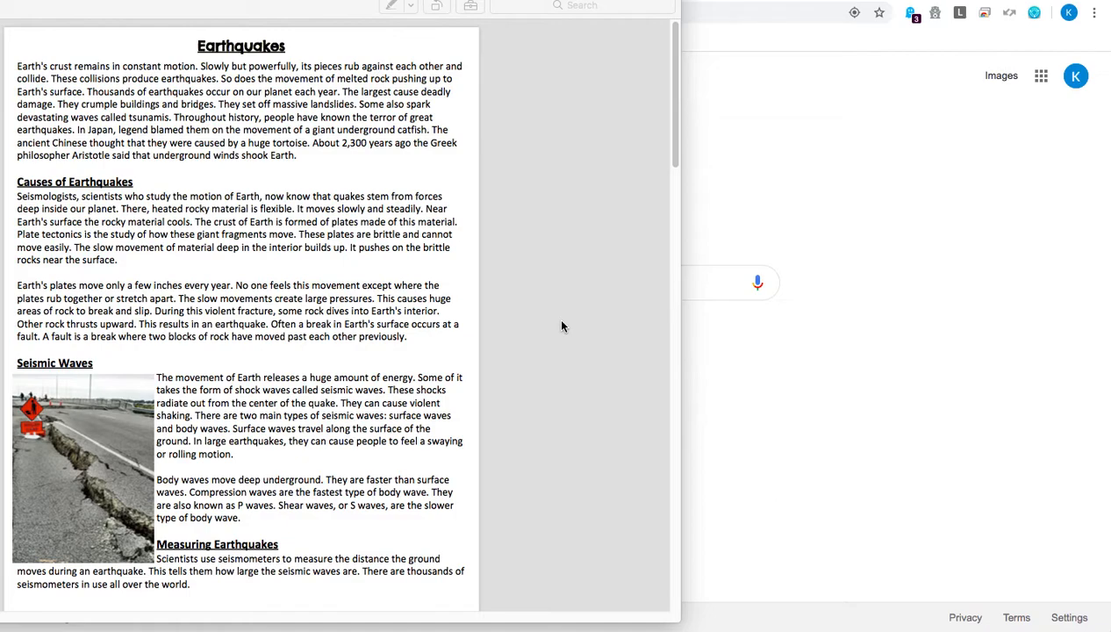
mouse_move(252, 179)
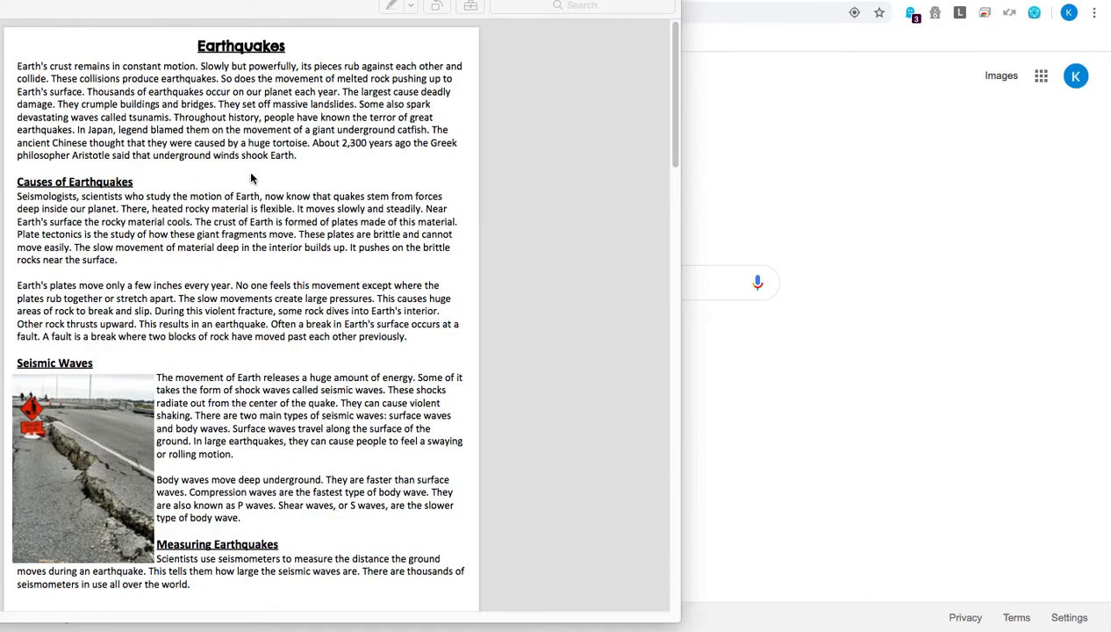
mouse_move(405, 348)
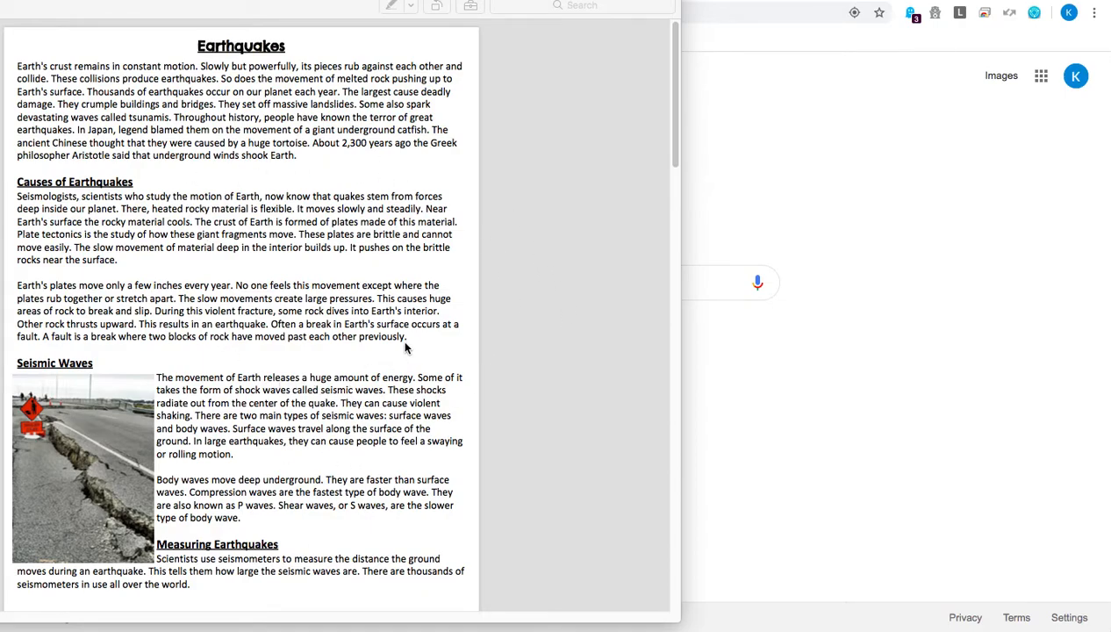
mouse_move(371, 204)
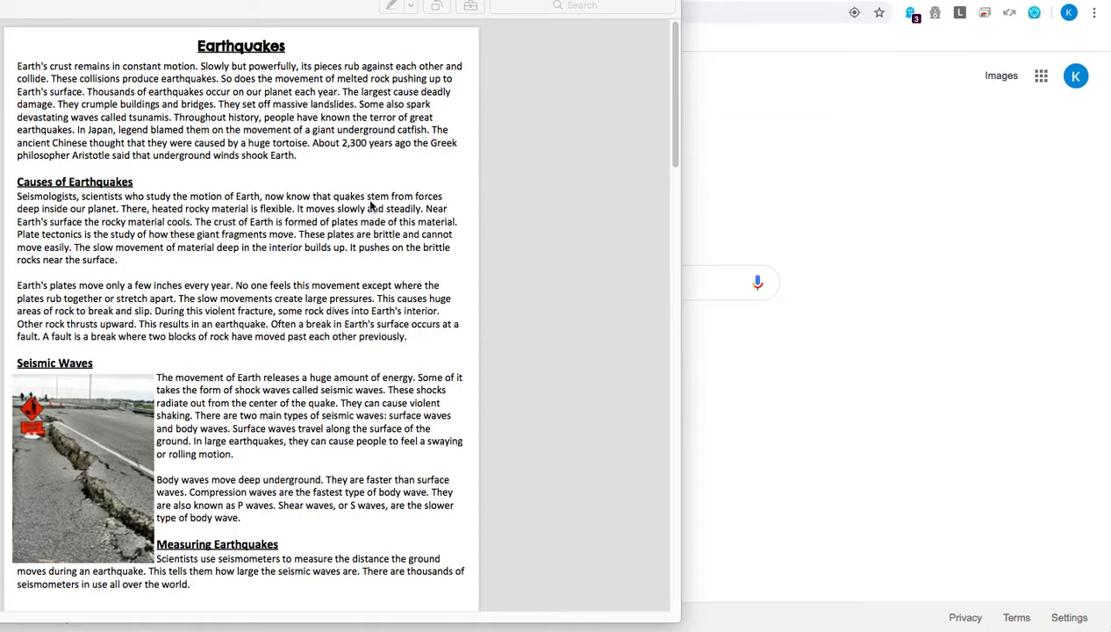
mouse_move(368, 351)
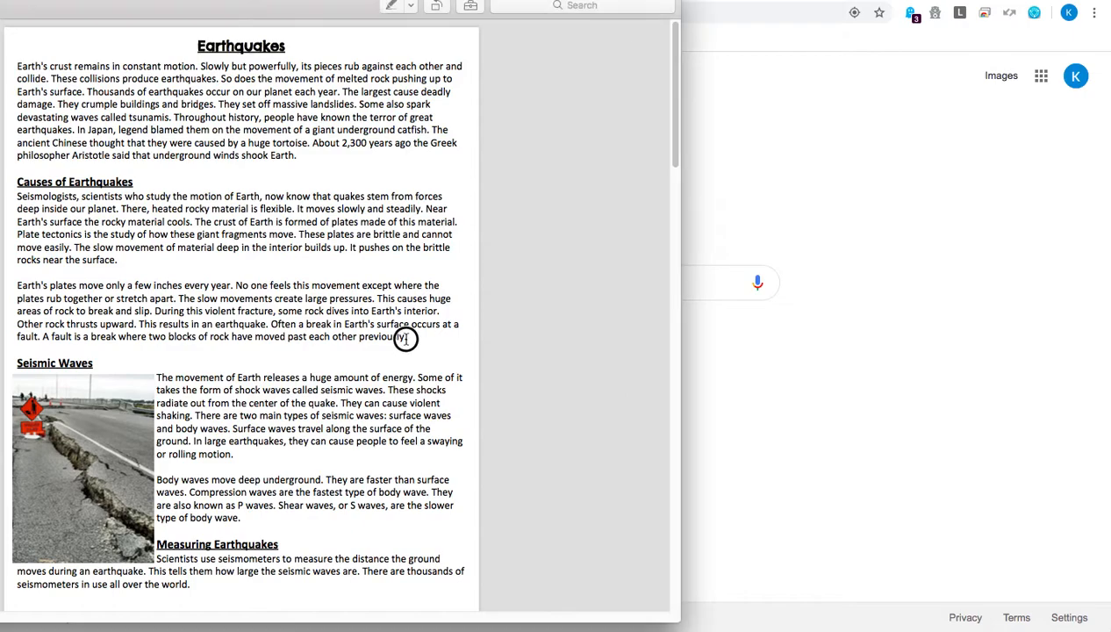
- Highlight the plate-movement paragraph and the Causes of Earthquakes section of the article
drag(405, 337, 141, 221)
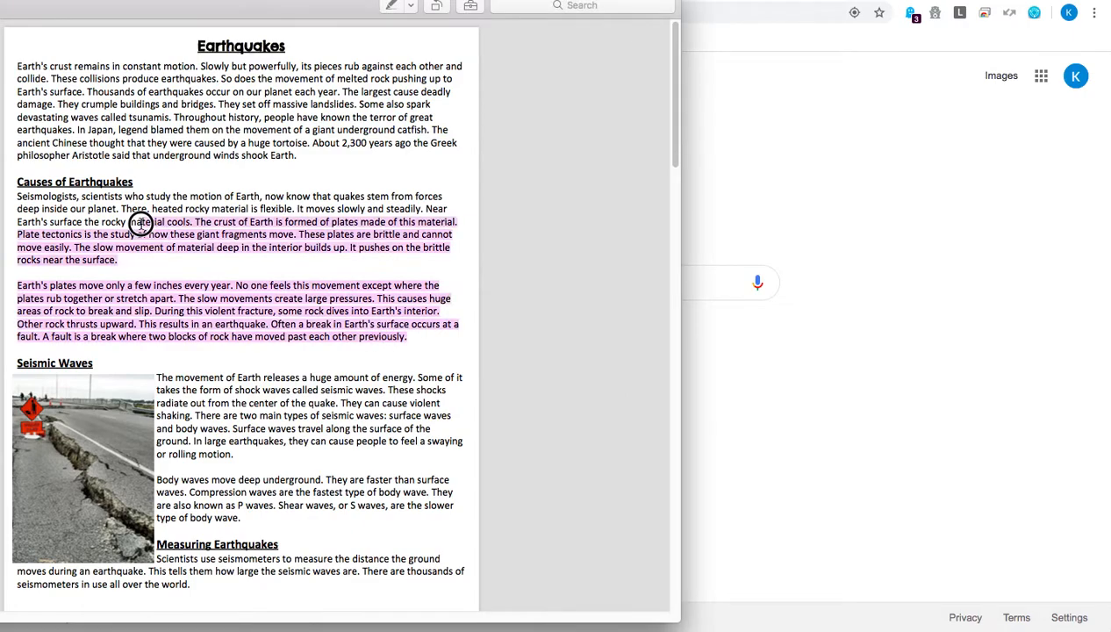
drag(140, 221, 18, 180)
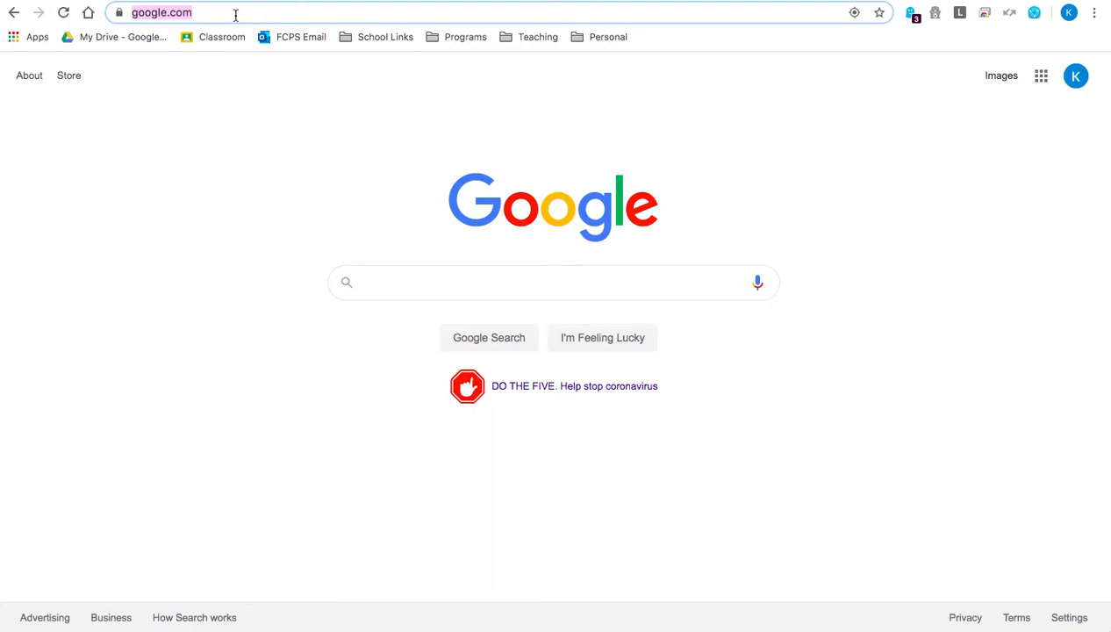
- Search Google for 'abcya word cloud' and go to the ABCya Word Clouds result
text(abcya word cloud)
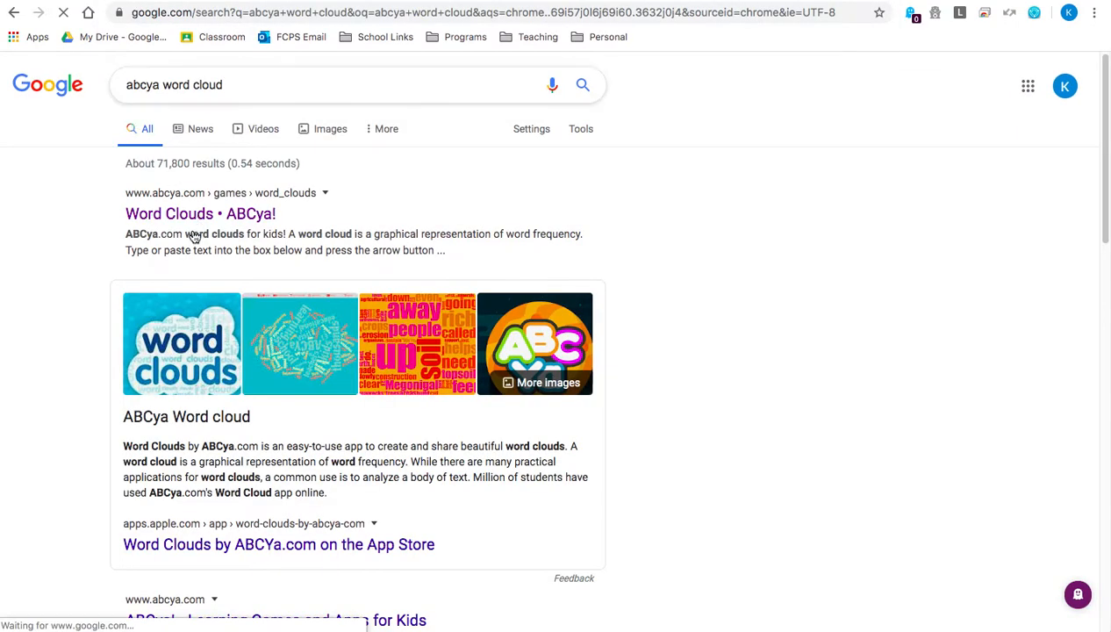
click(200, 214)
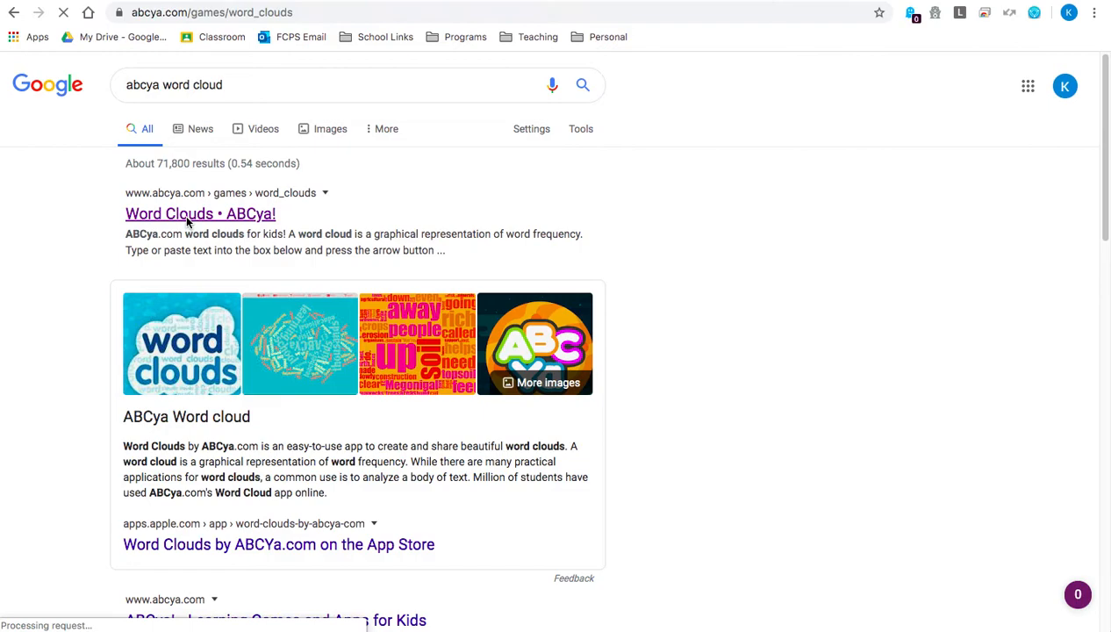
click(200, 214)
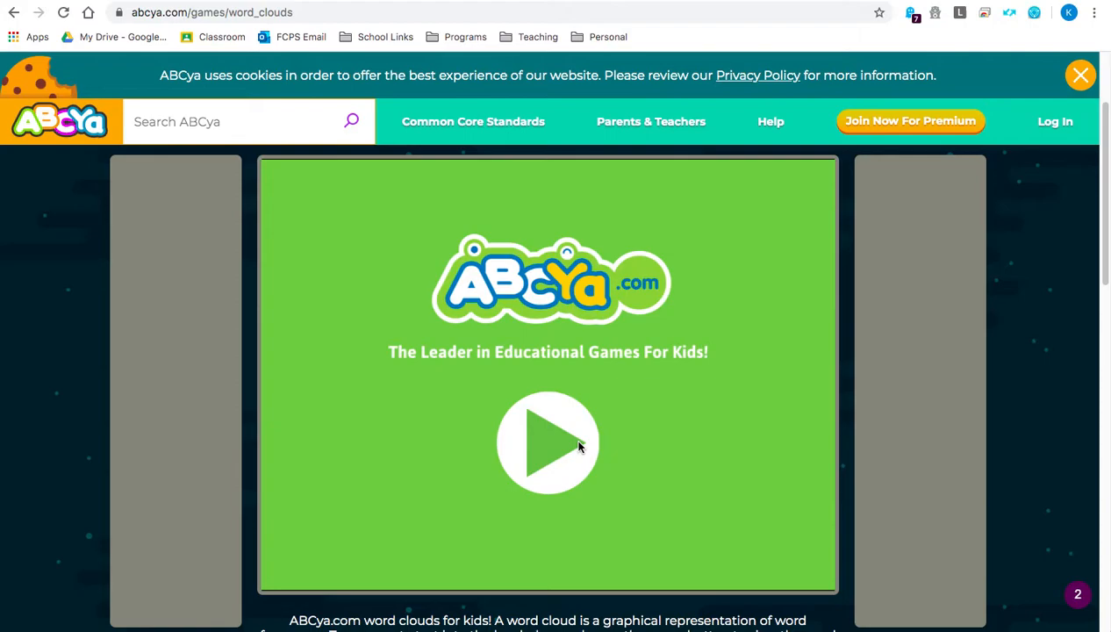
- Begin a new word cloud and generate it from the pasted Causes of Earthquakes text
click(547, 442)
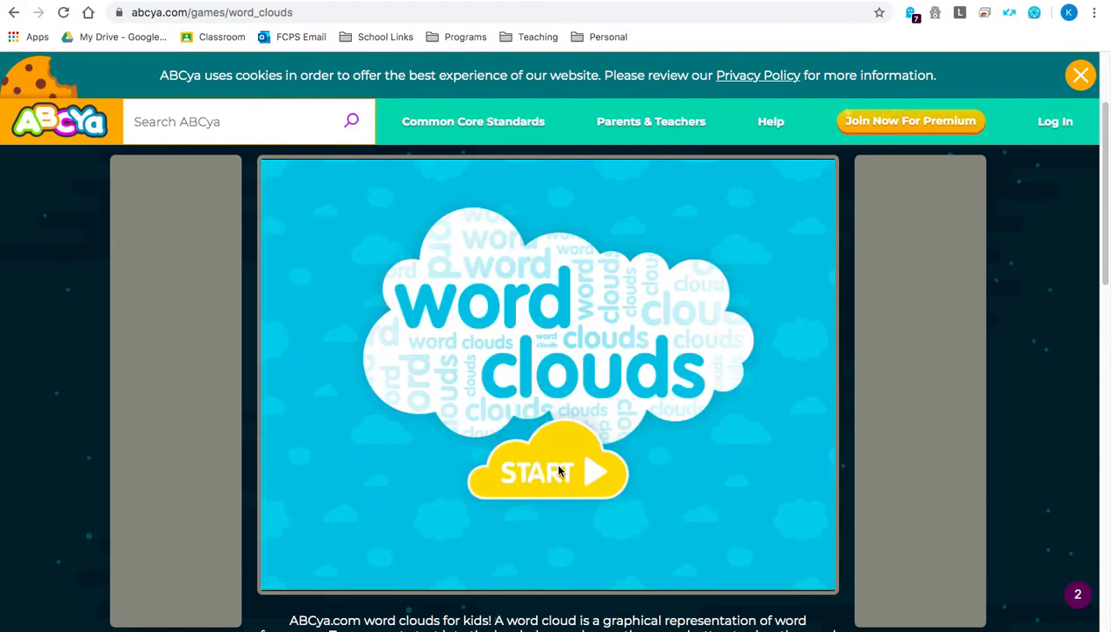
click(547, 472)
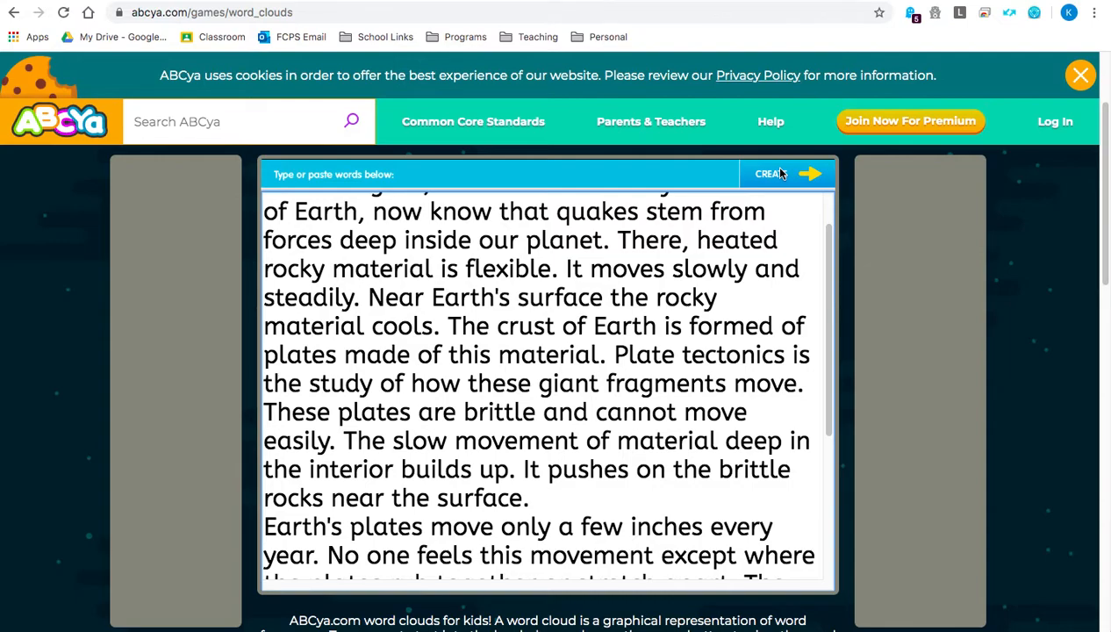
click(776, 173)
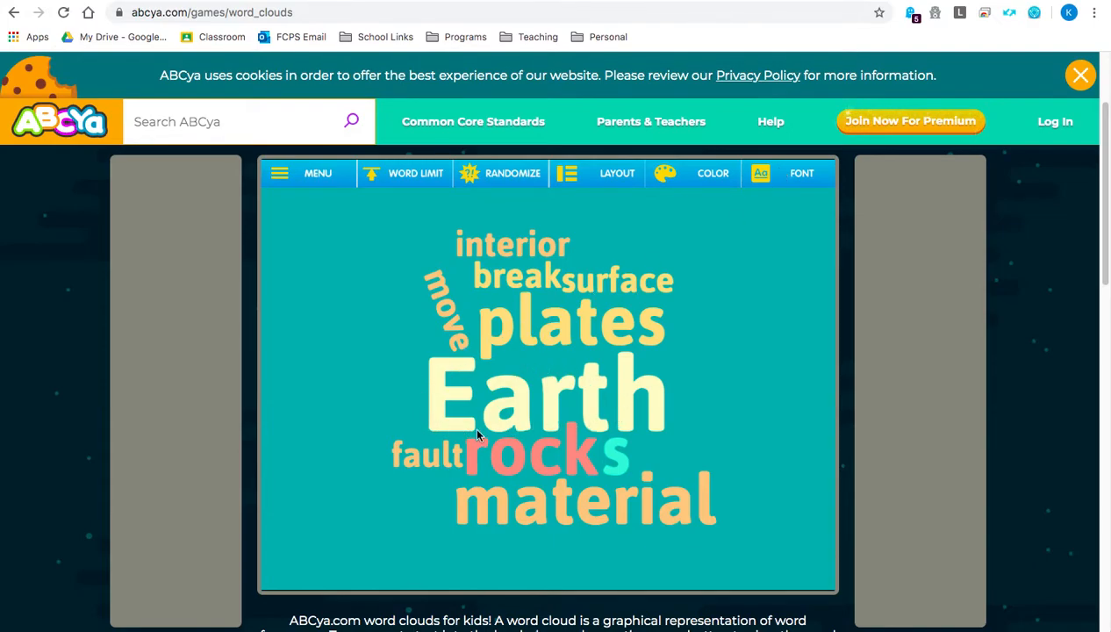
mouse_move(588, 421)
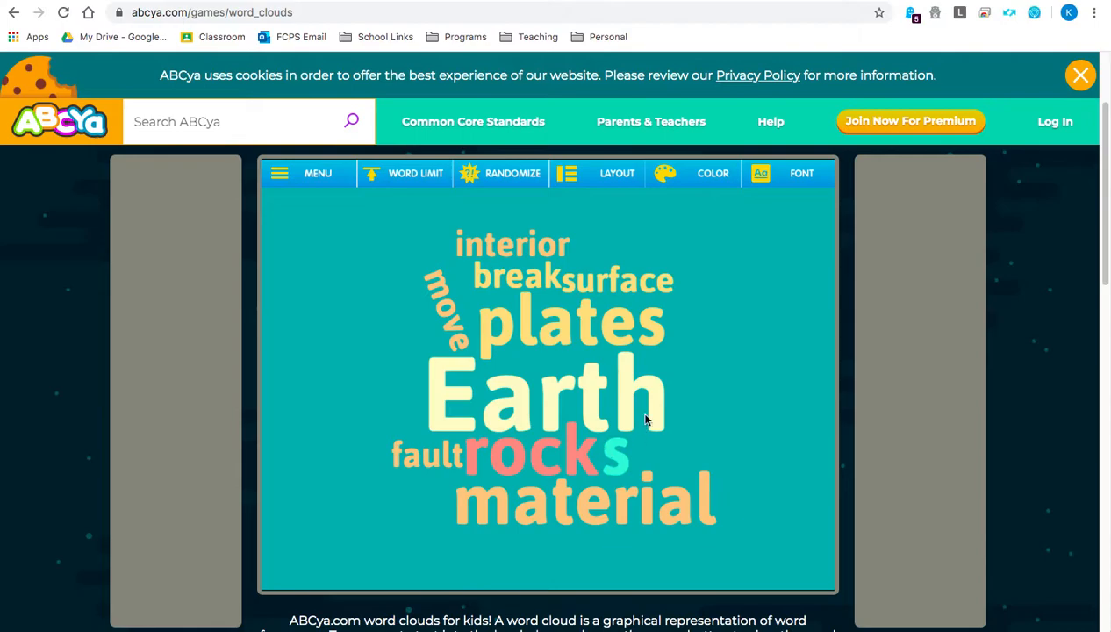
mouse_move(512, 173)
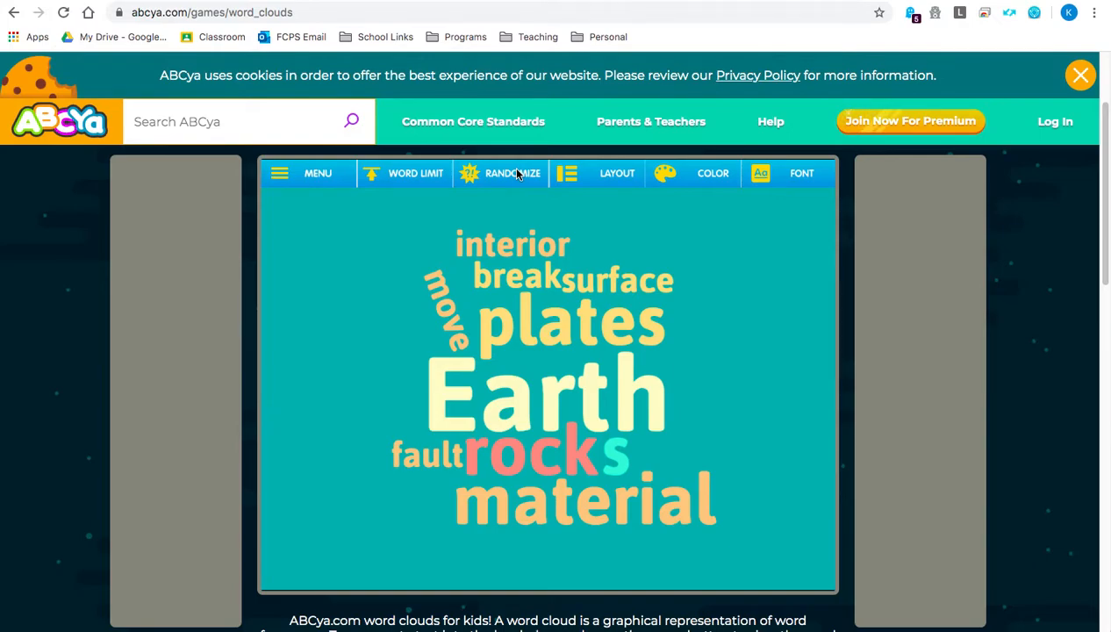
mouse_move(823, 214)
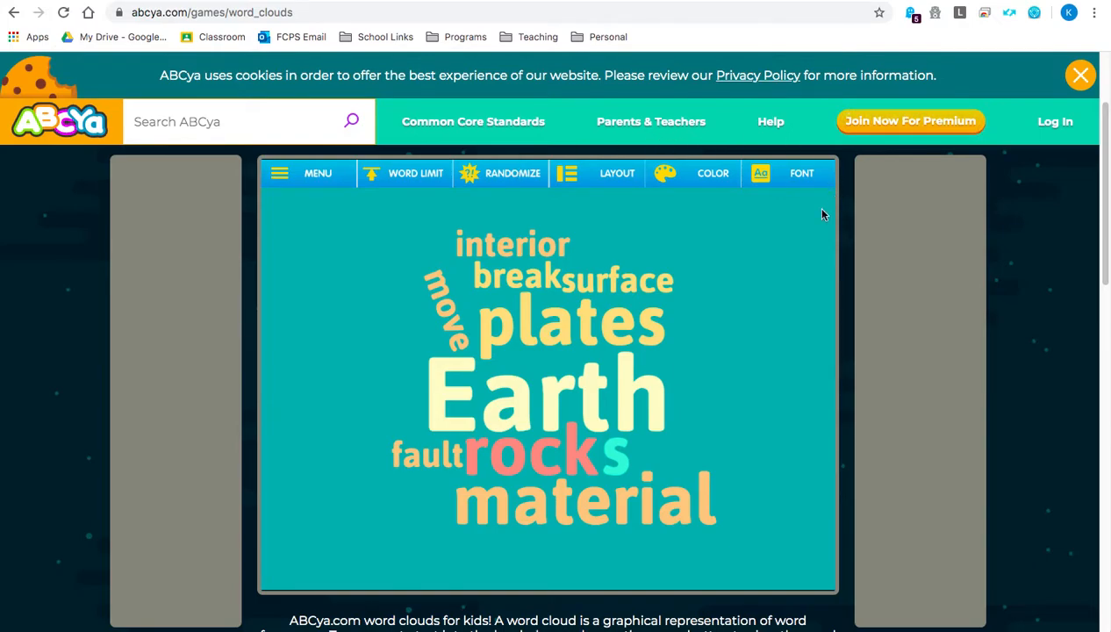
mouse_move(663, 147)
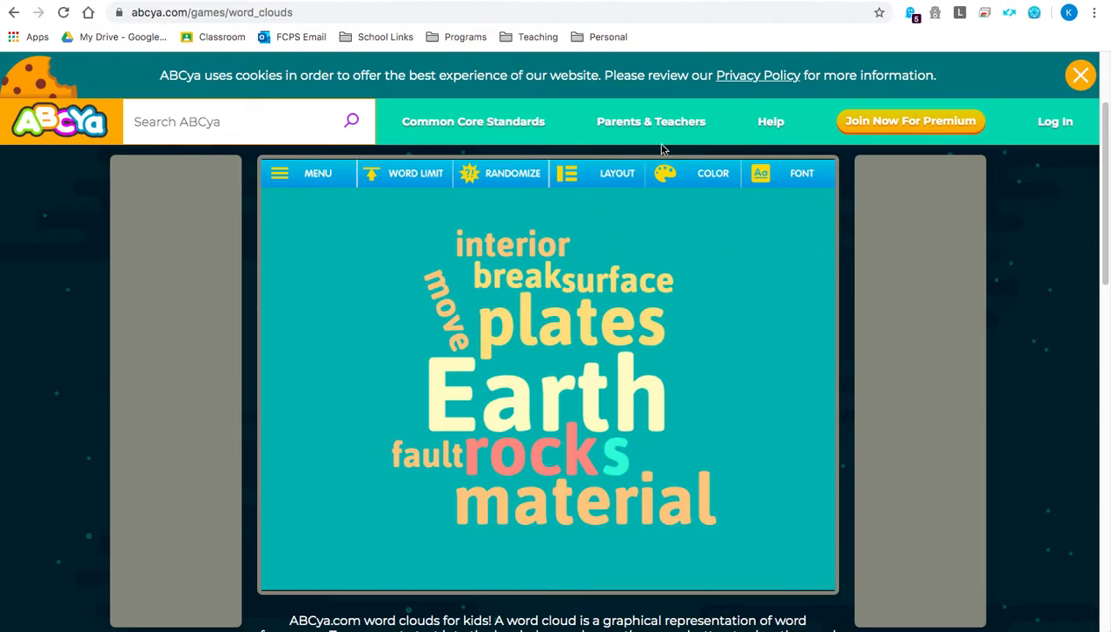
mouse_move(512, 182)
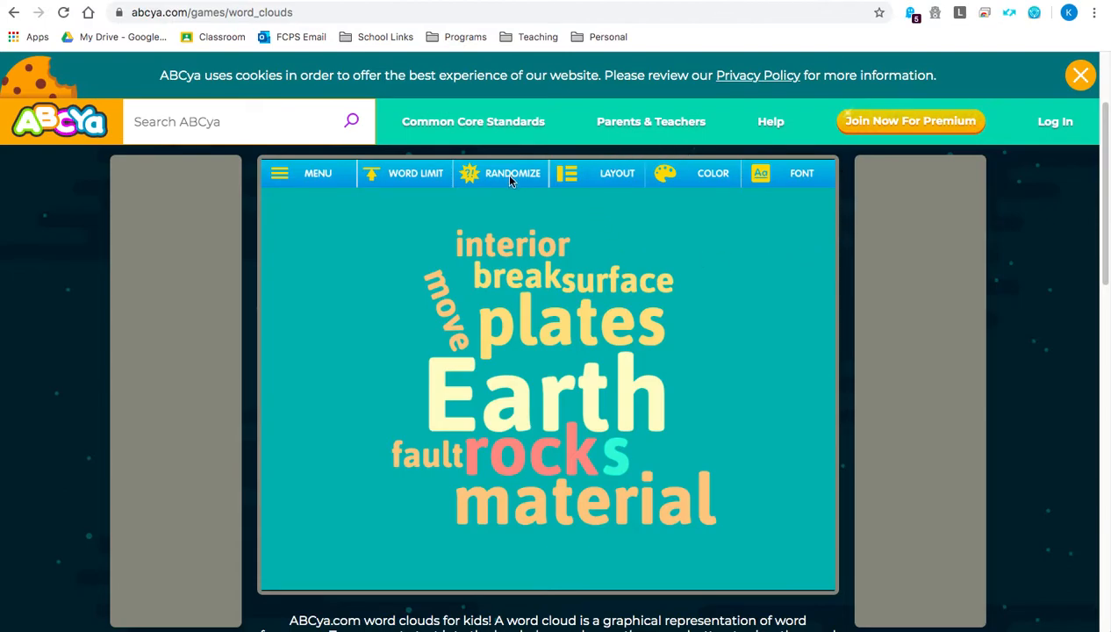
- Randomize the cloud repeatedly until a dense triangular arrangement with many earthquake words appears
click(512, 174)
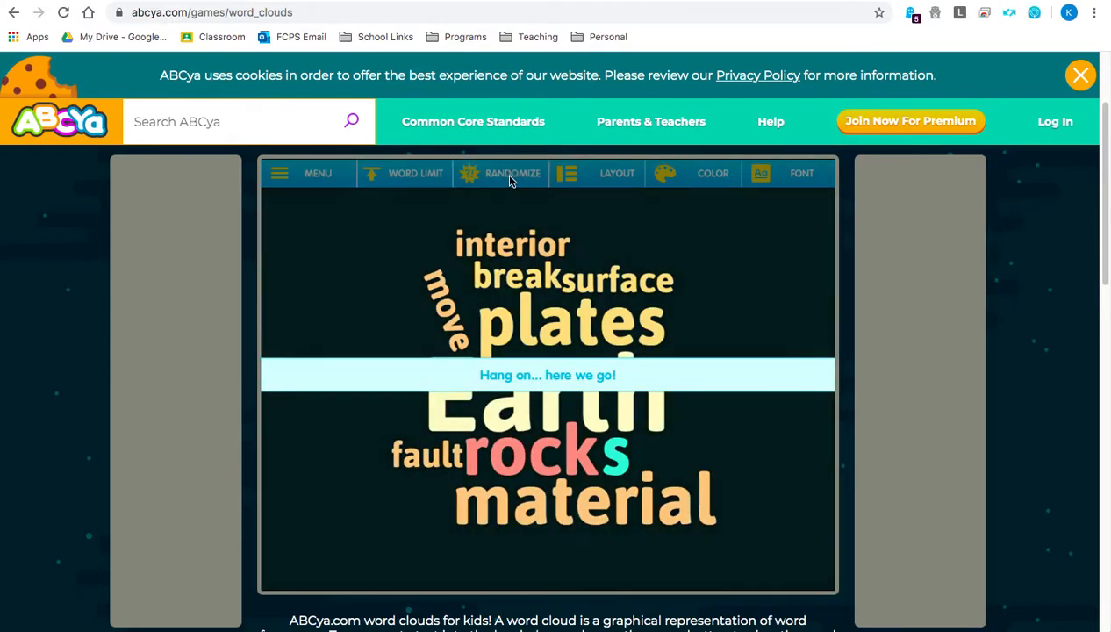
click(713, 174)
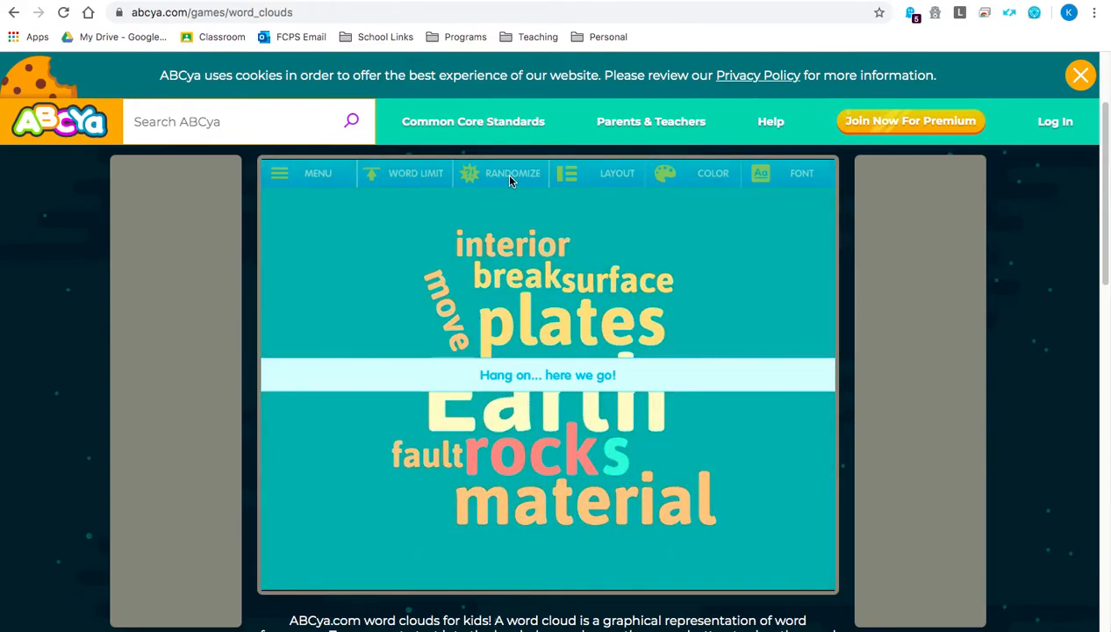
click(513, 174)
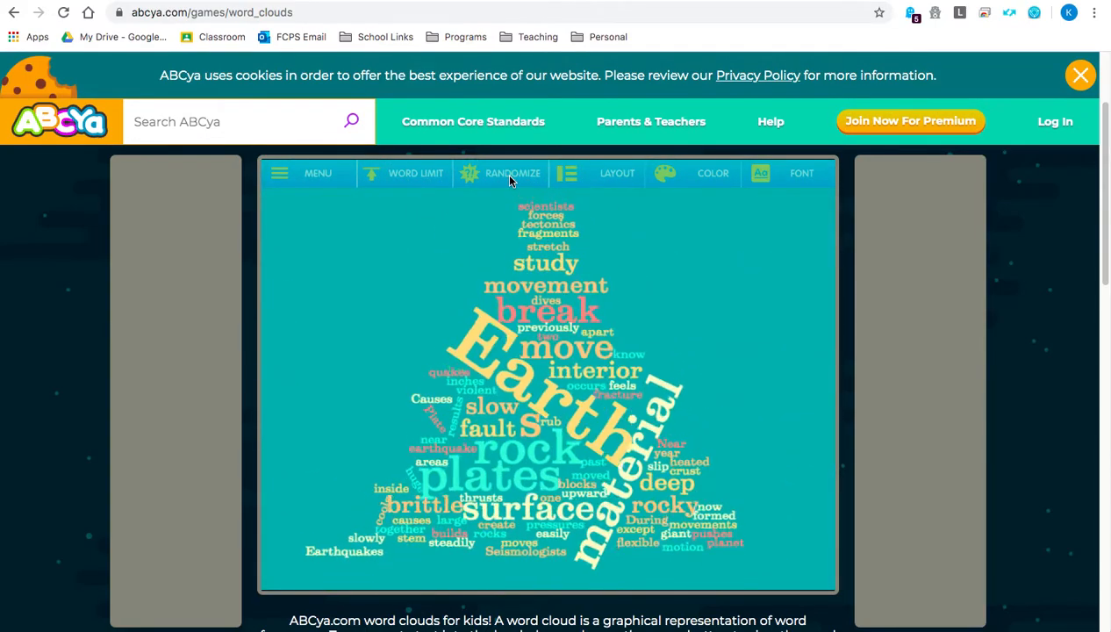
click(513, 174)
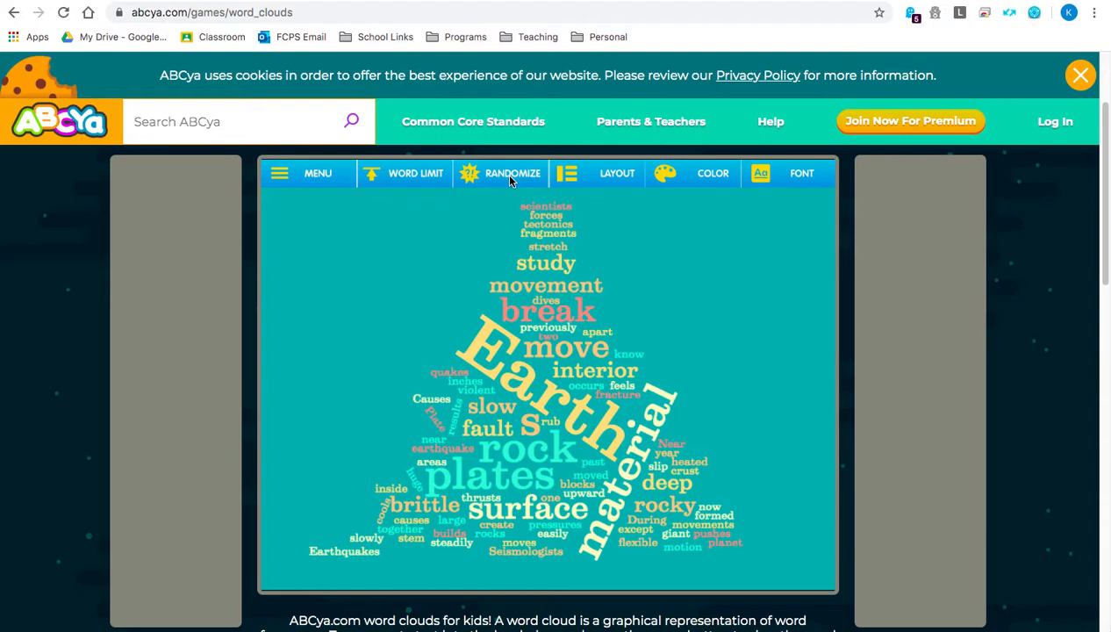
mouse_move(593, 437)
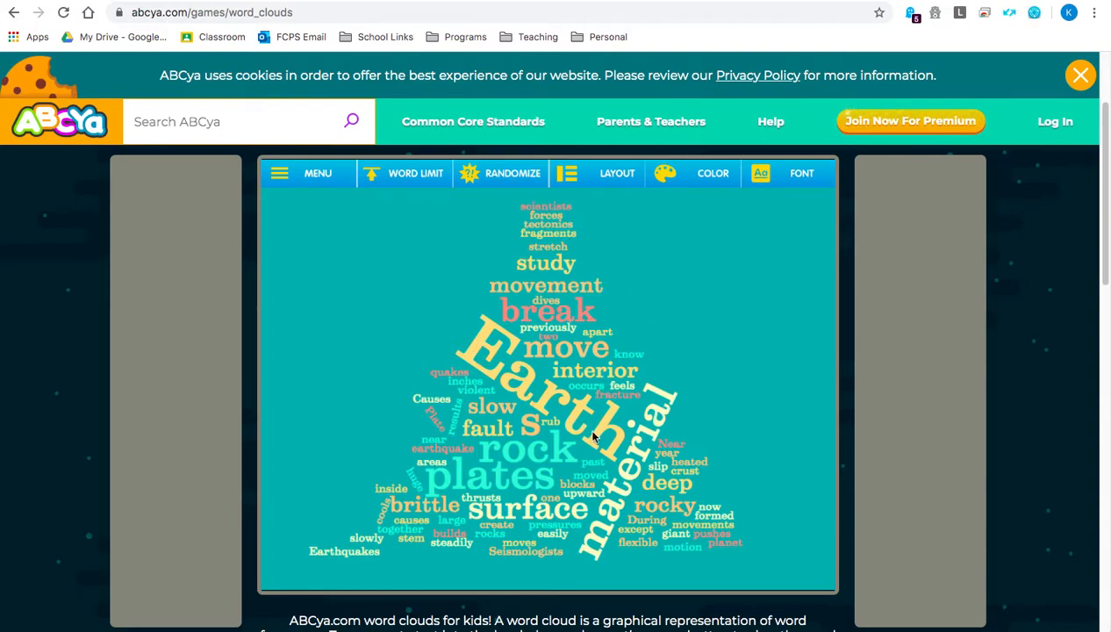
mouse_move(602, 442)
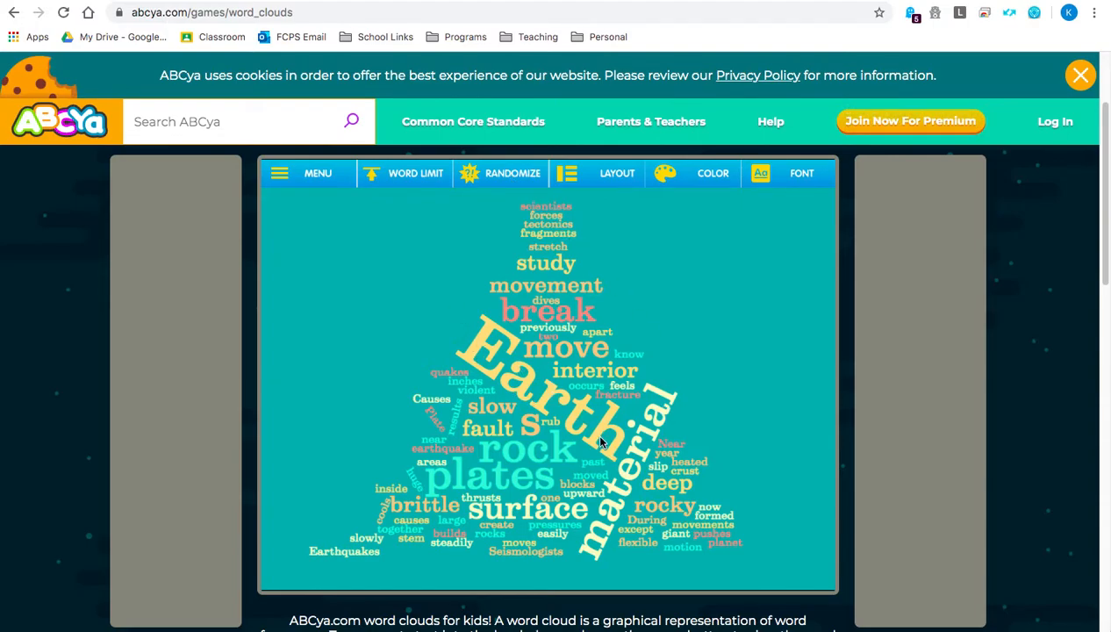
mouse_move(667, 379)
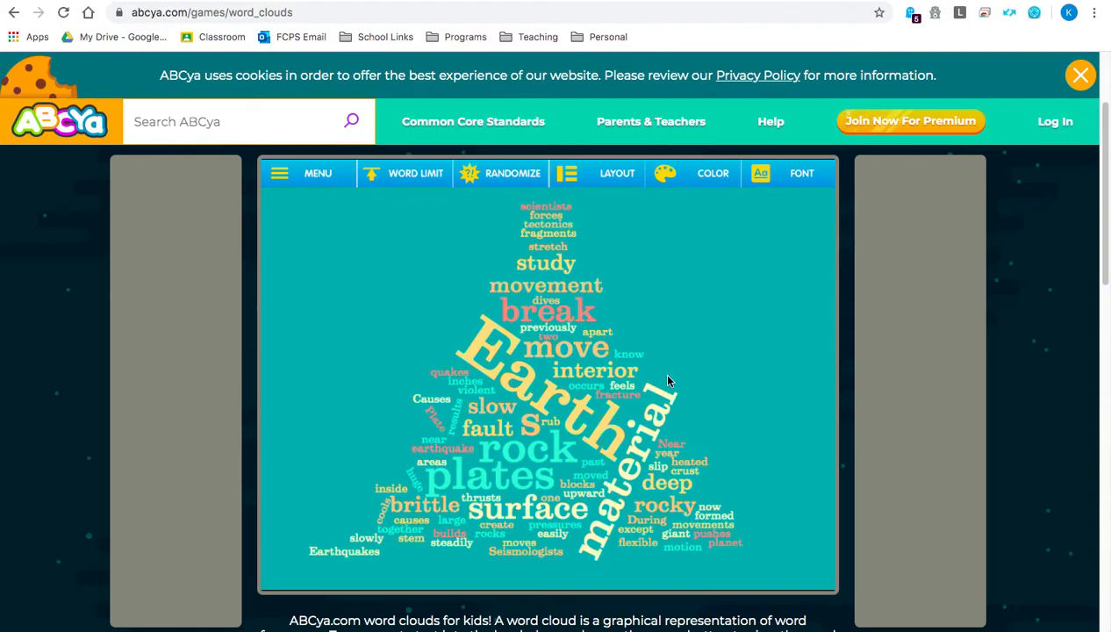
mouse_move(516, 473)
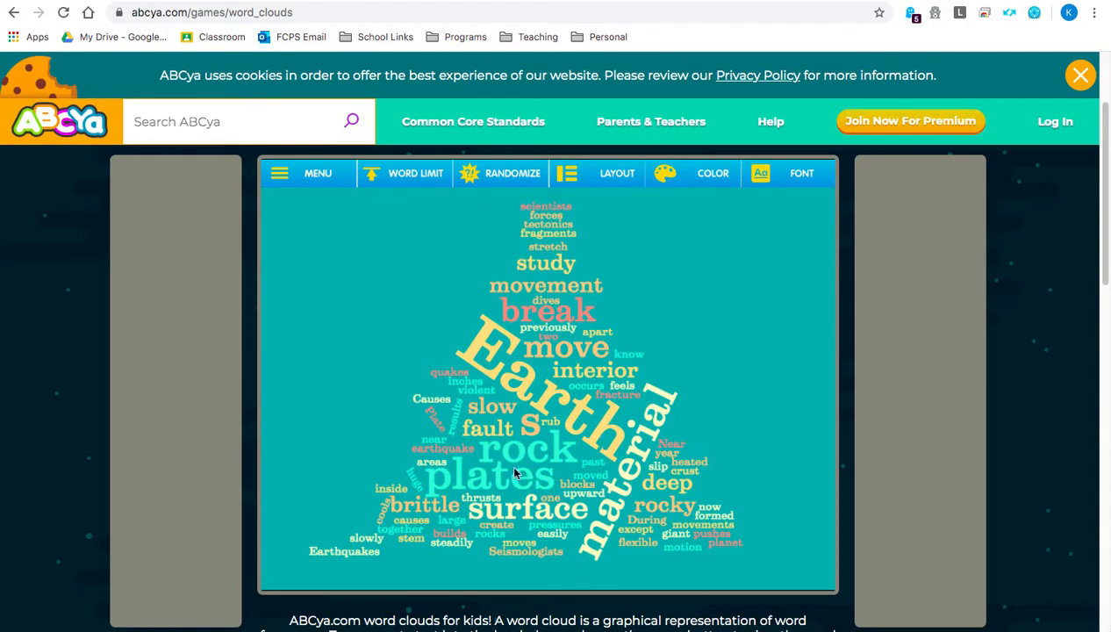
mouse_move(544, 487)
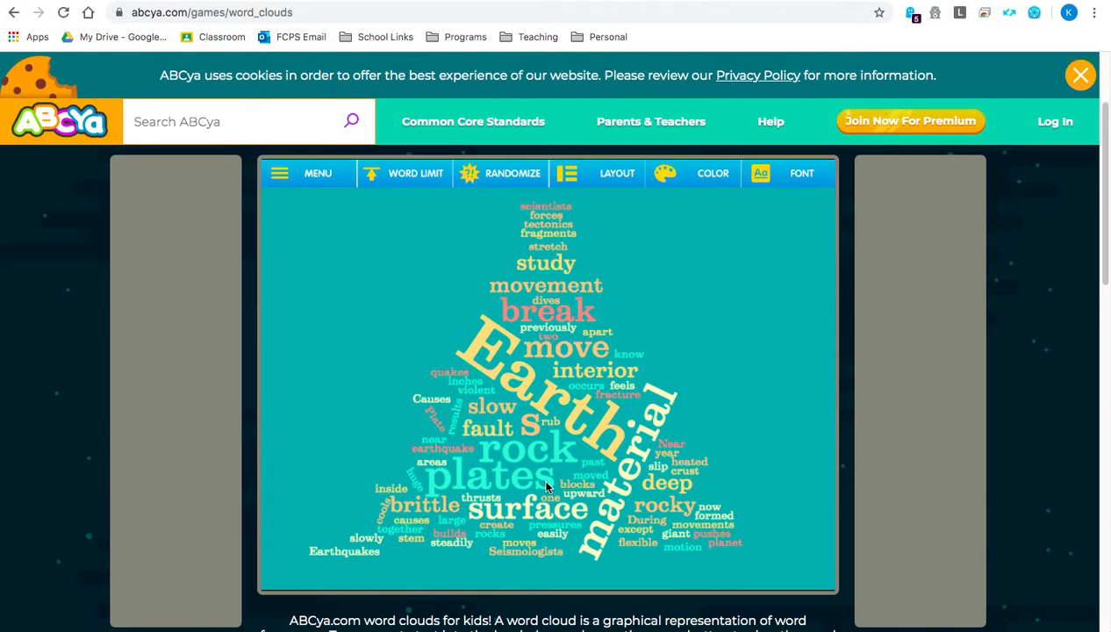
mouse_move(639, 261)
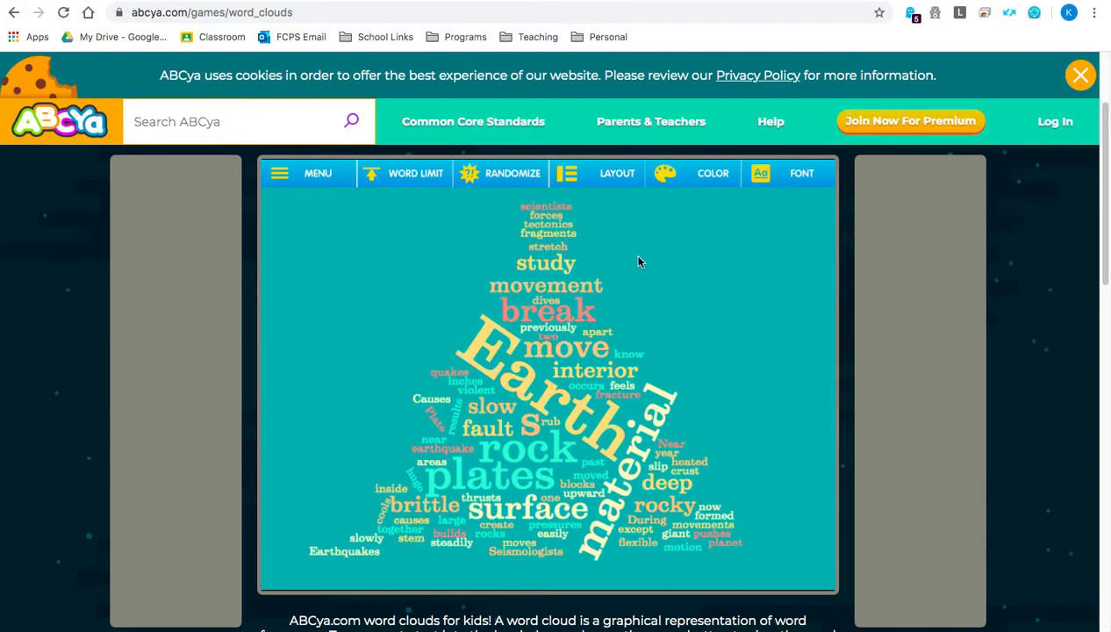
mouse_move(565, 256)
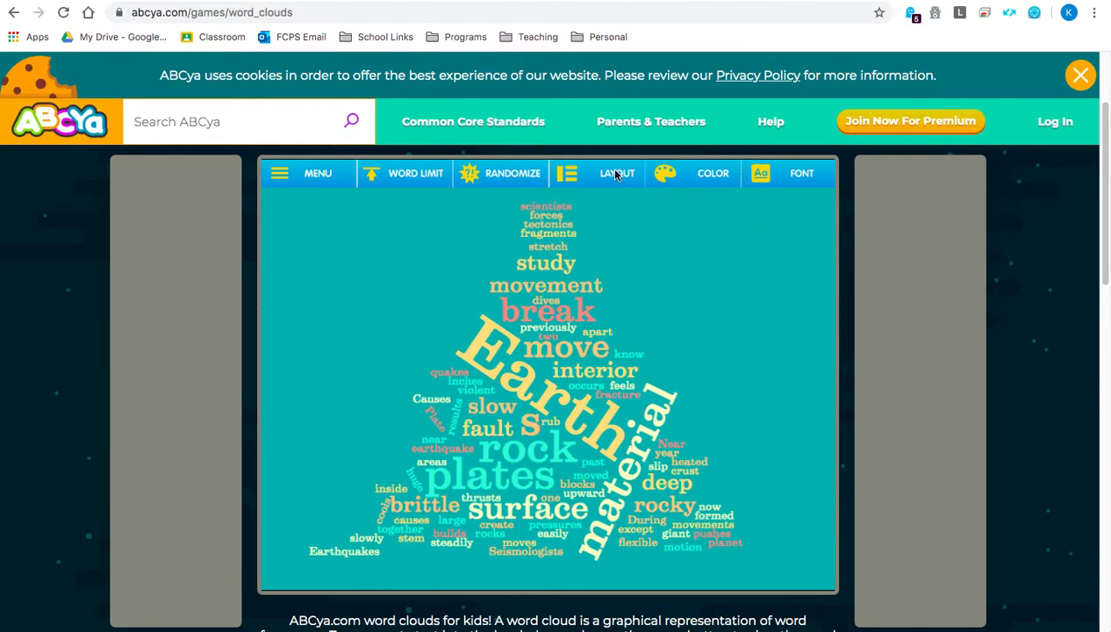
- Choose a circular layout and teal colour scheme, then reshuffle the words
click(618, 173)
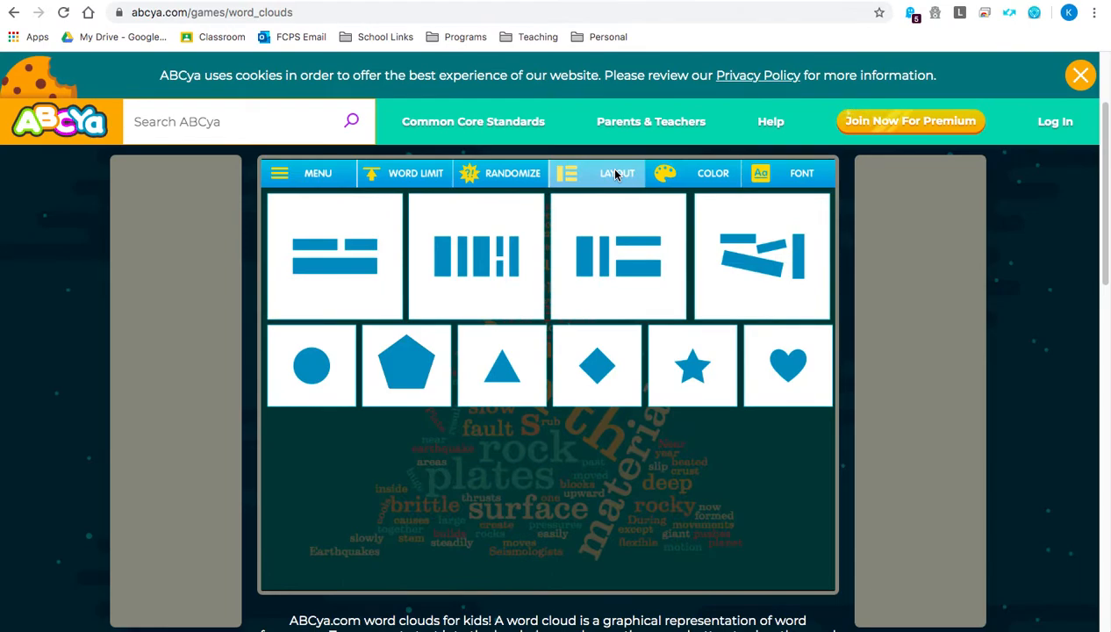
mouse_move(618, 176)
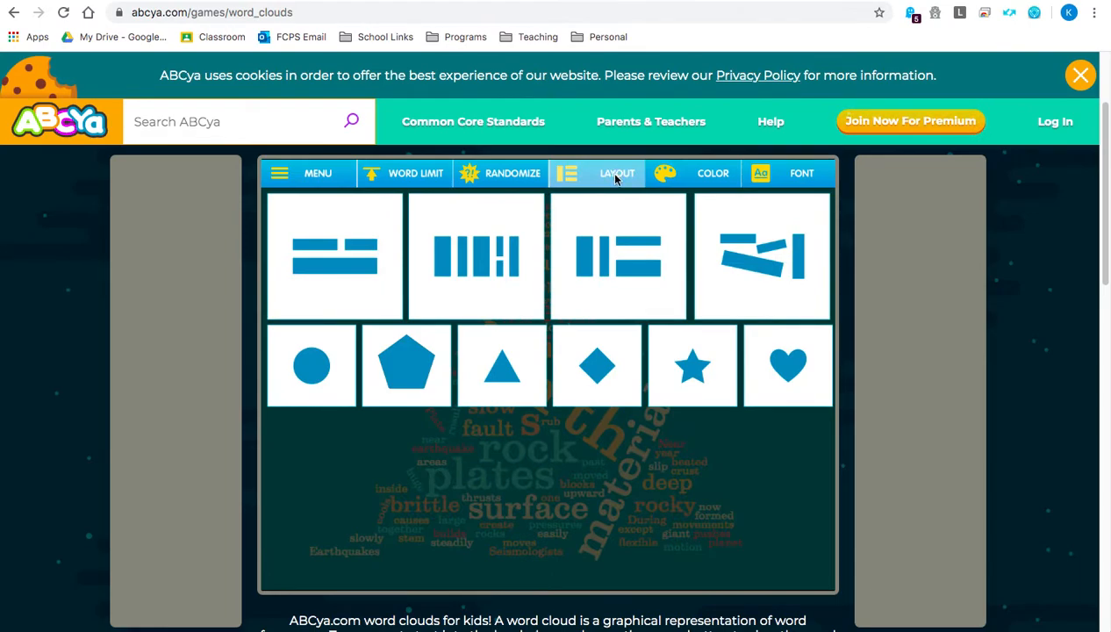
mouse_move(787, 363)
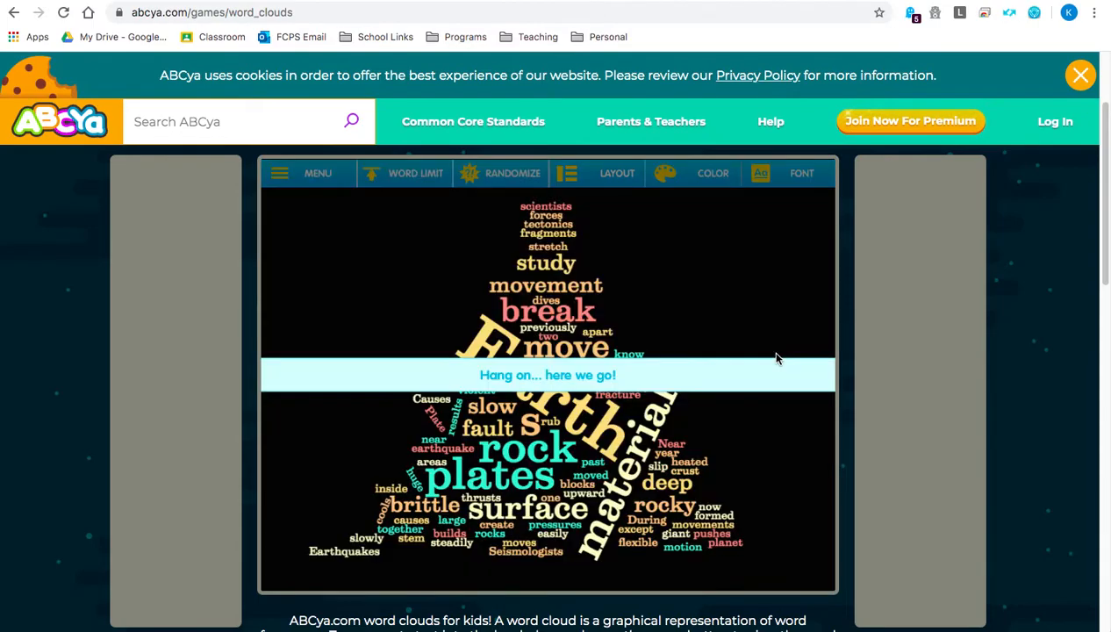
click(713, 174)
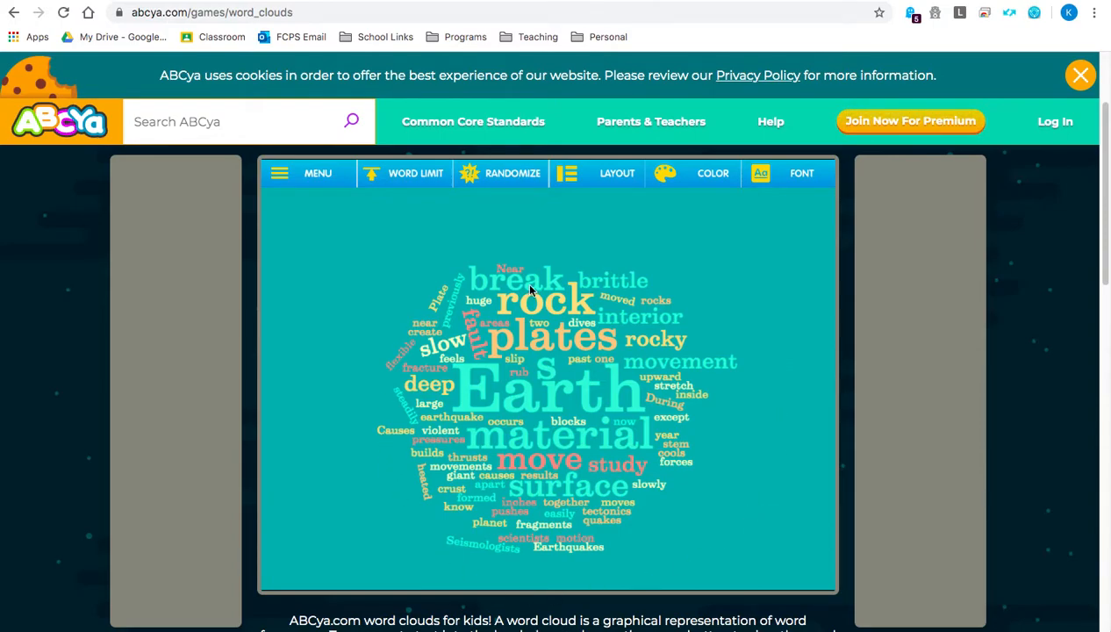
mouse_move(635, 226)
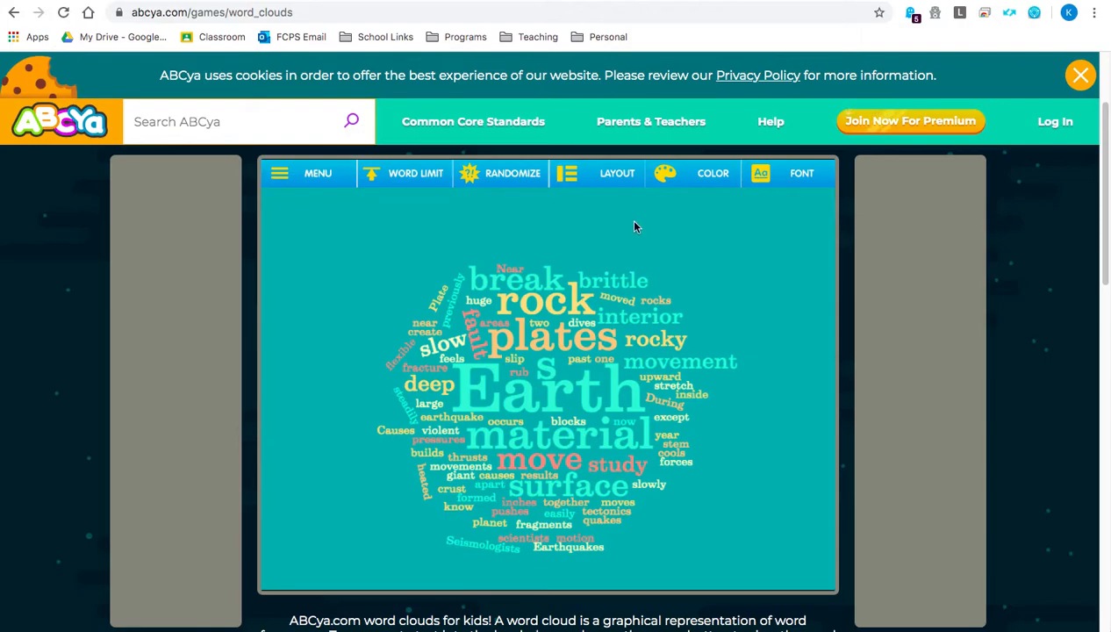
click(617, 173)
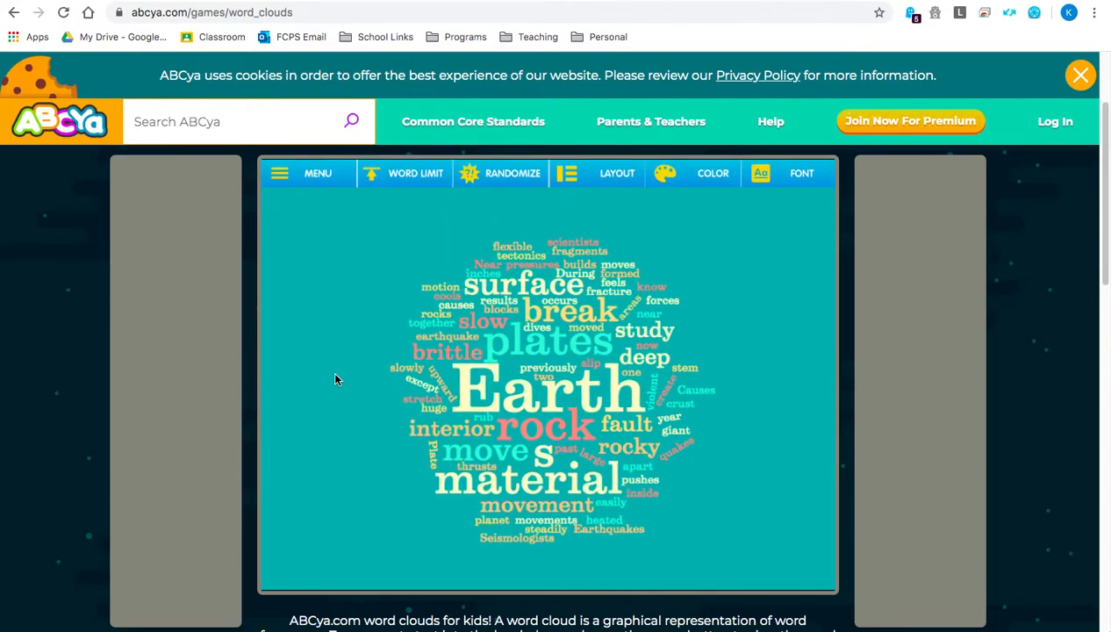
mouse_move(587, 418)
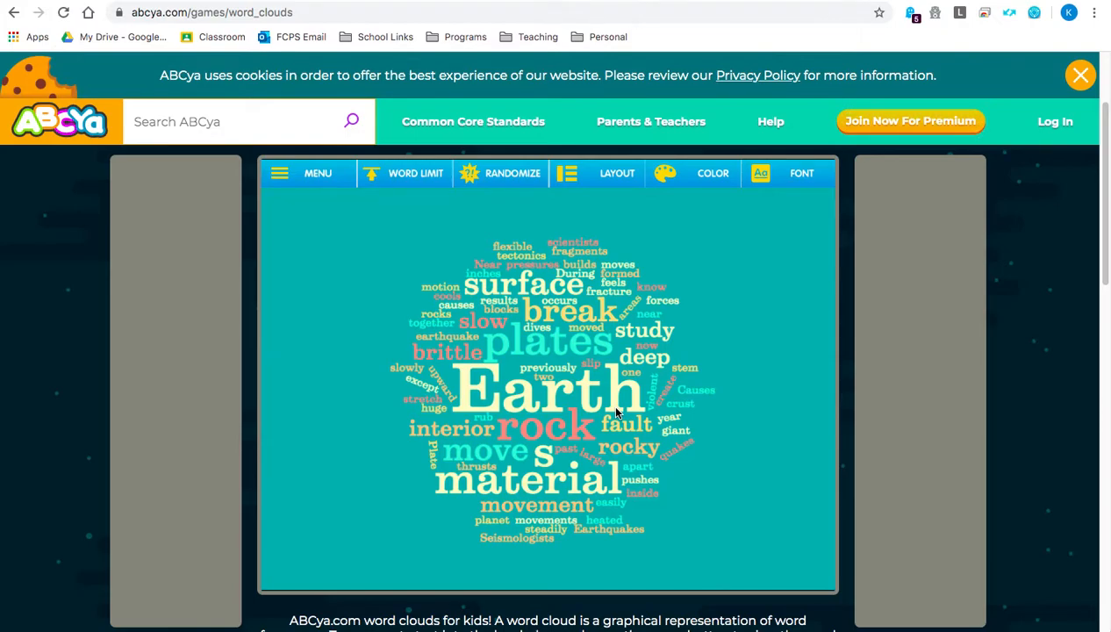
mouse_move(709, 201)
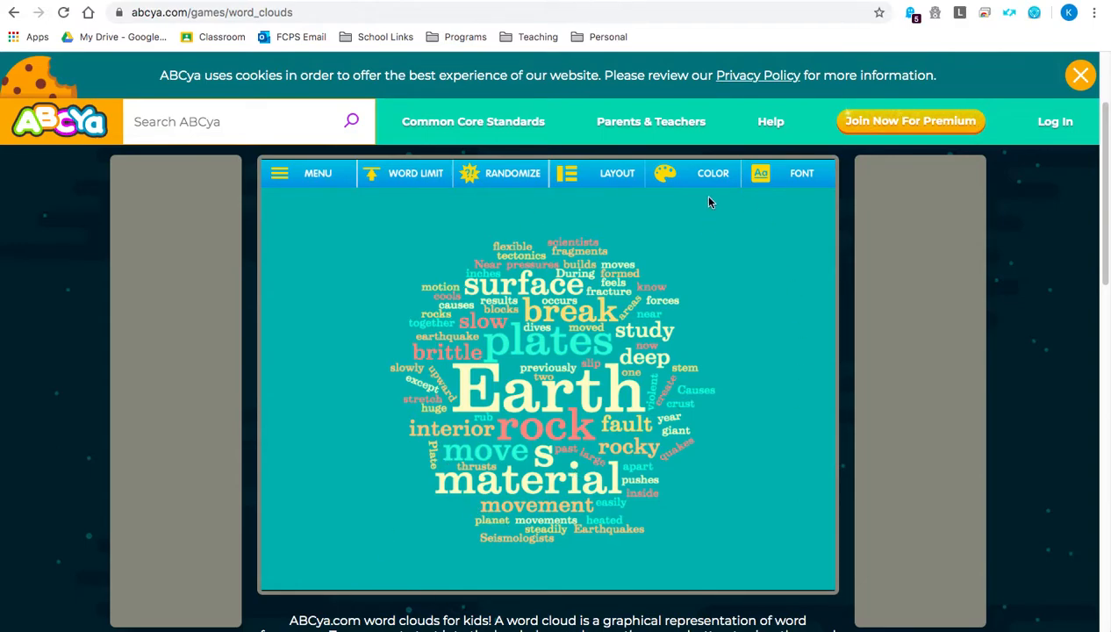
- Apply the dark green colour scheme and a narrower condensed font to the cloud
click(699, 173)
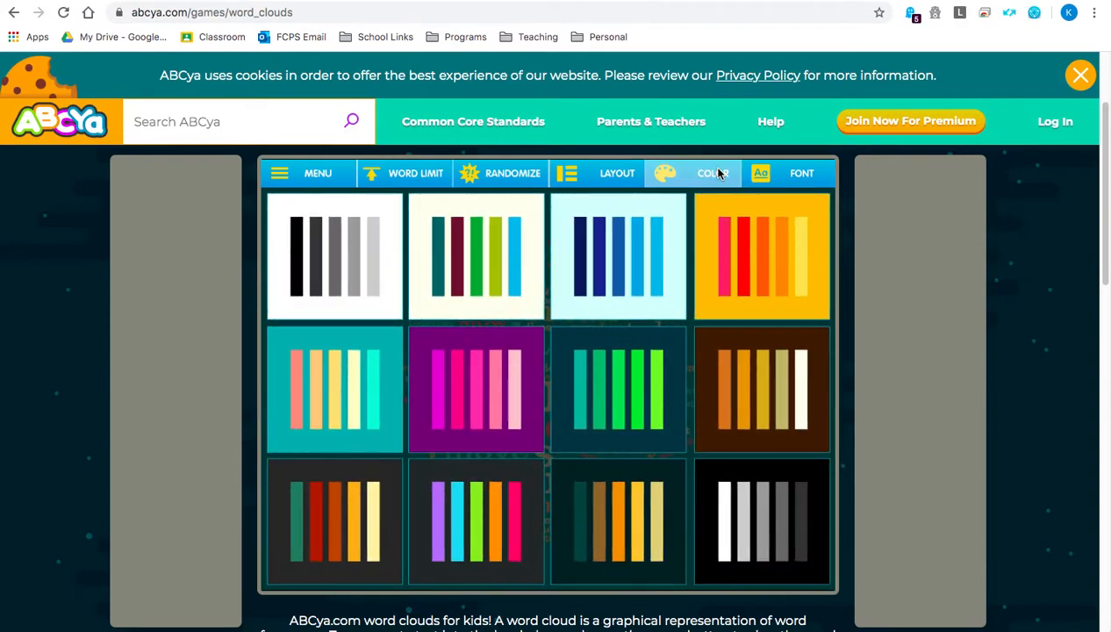
mouse_move(614, 389)
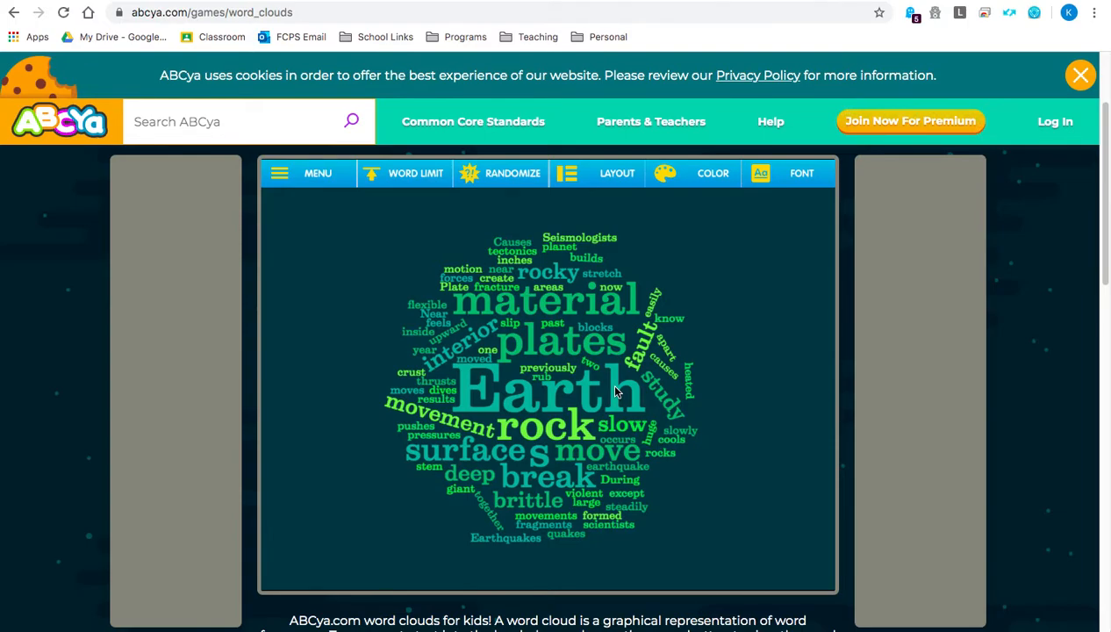
mouse_move(796, 184)
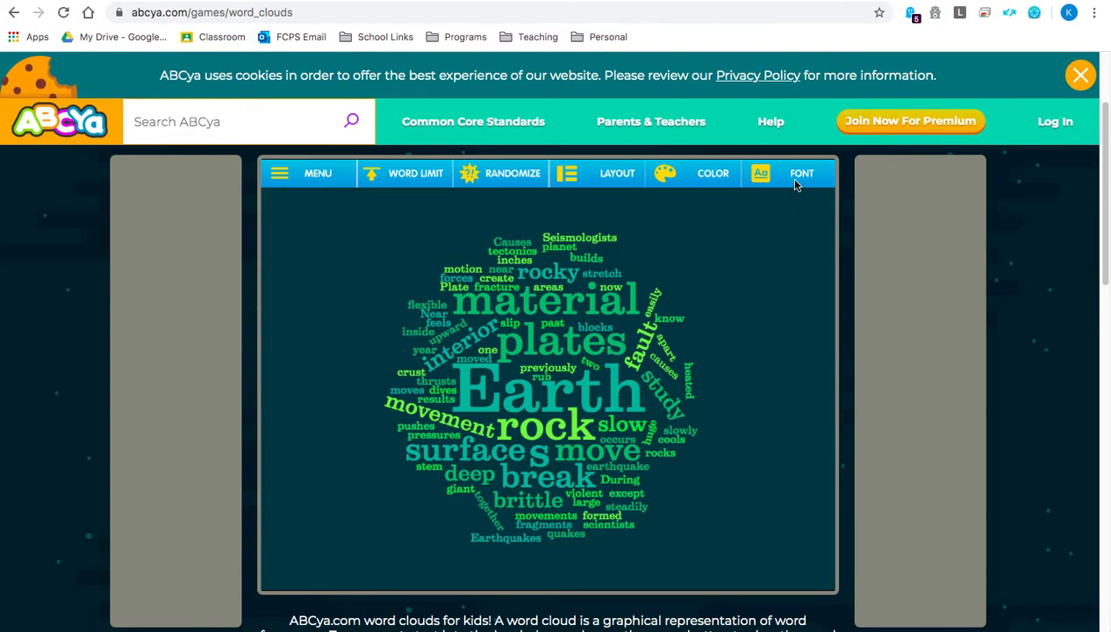
click(786, 174)
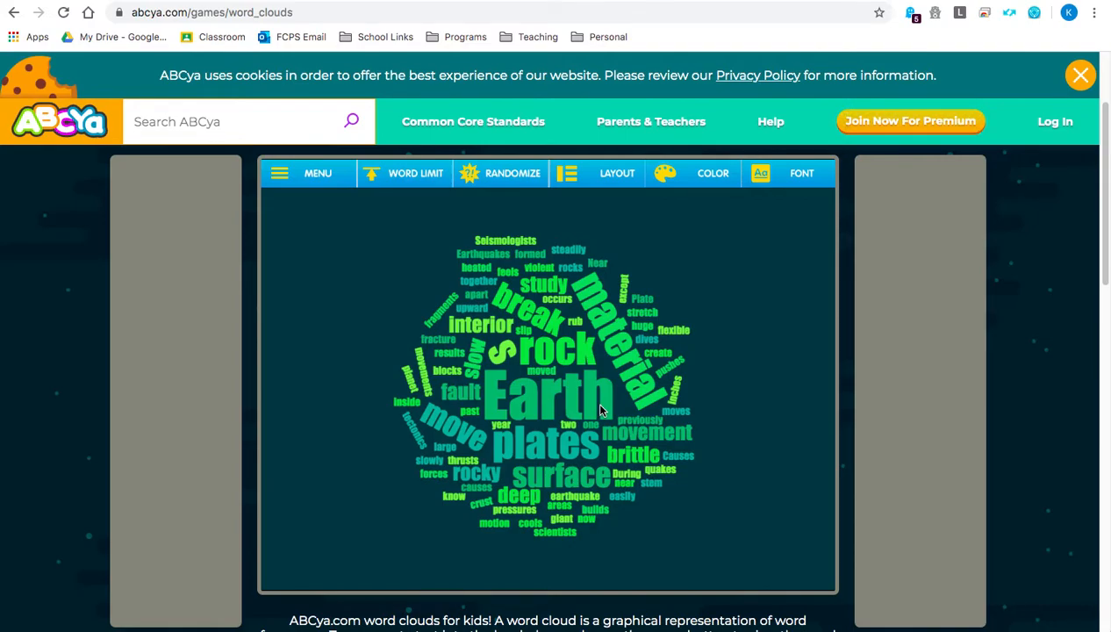
mouse_move(589, 402)
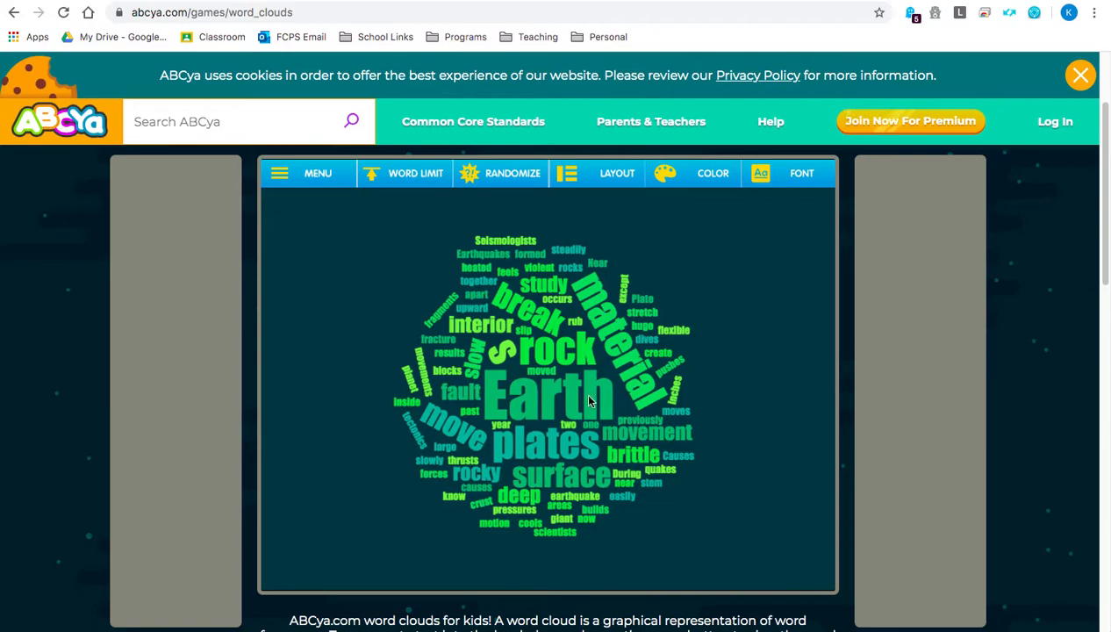
mouse_move(537, 464)
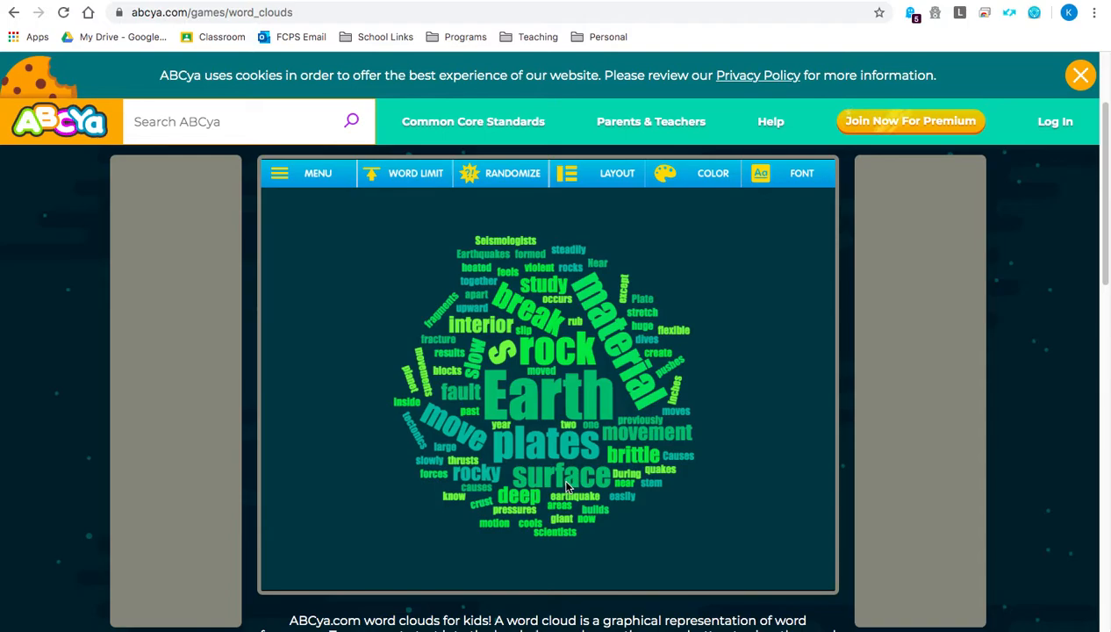
mouse_move(344, 260)
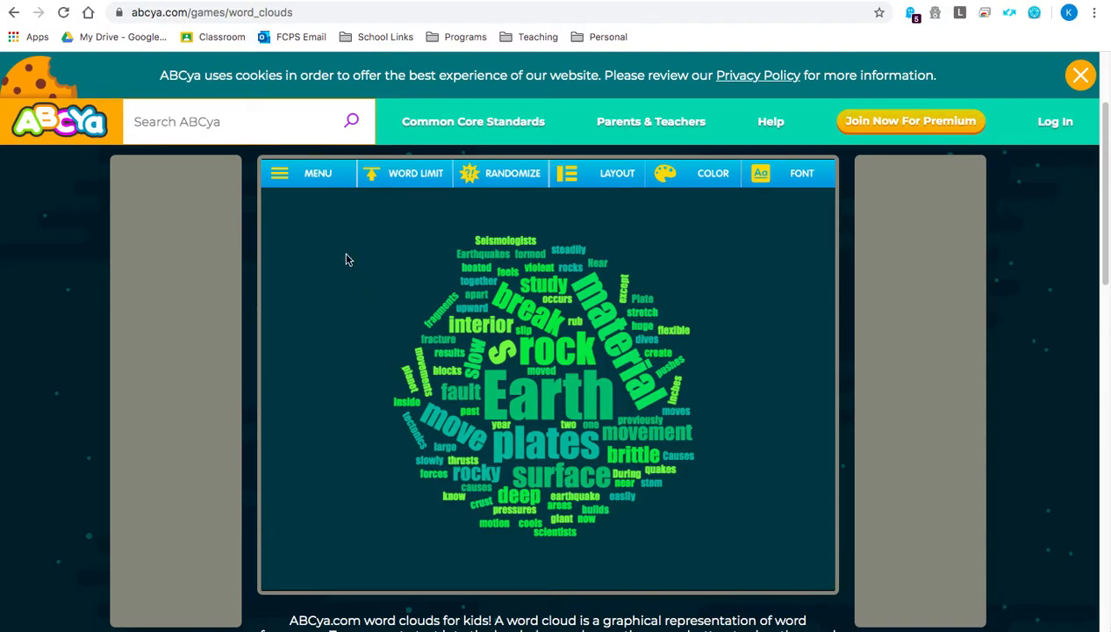
click(308, 174)
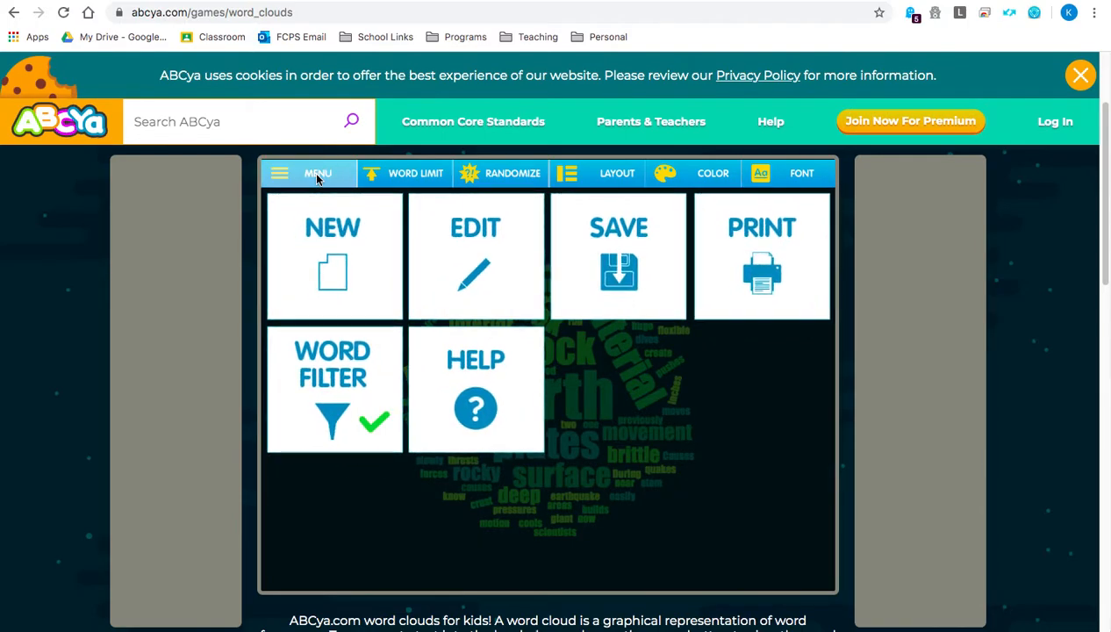
mouse_move(606, 210)
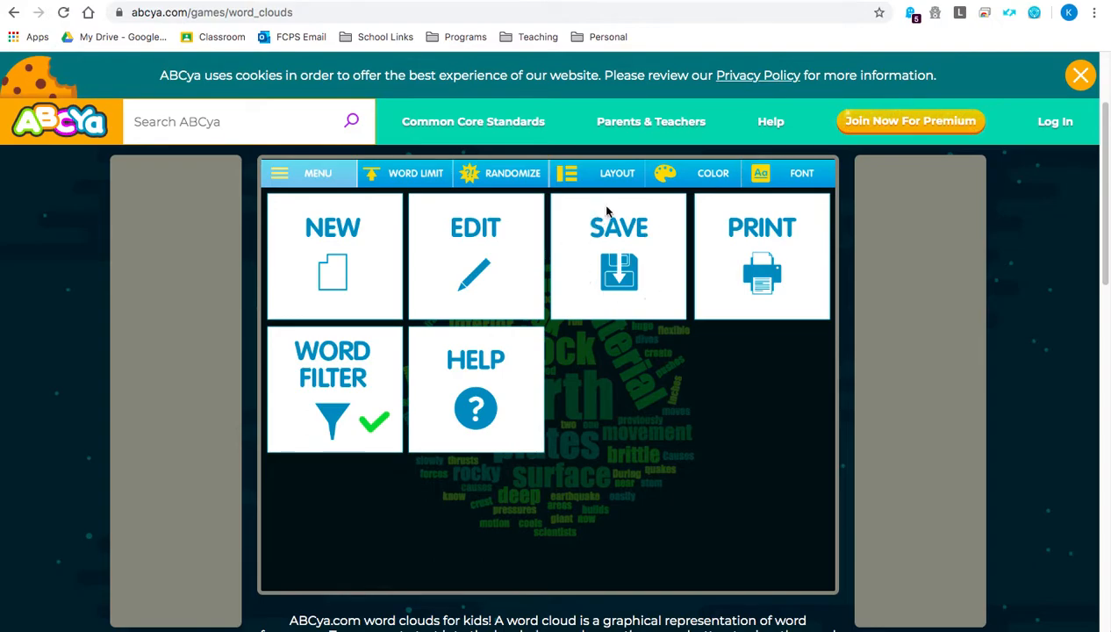
mouse_move(616, 197)
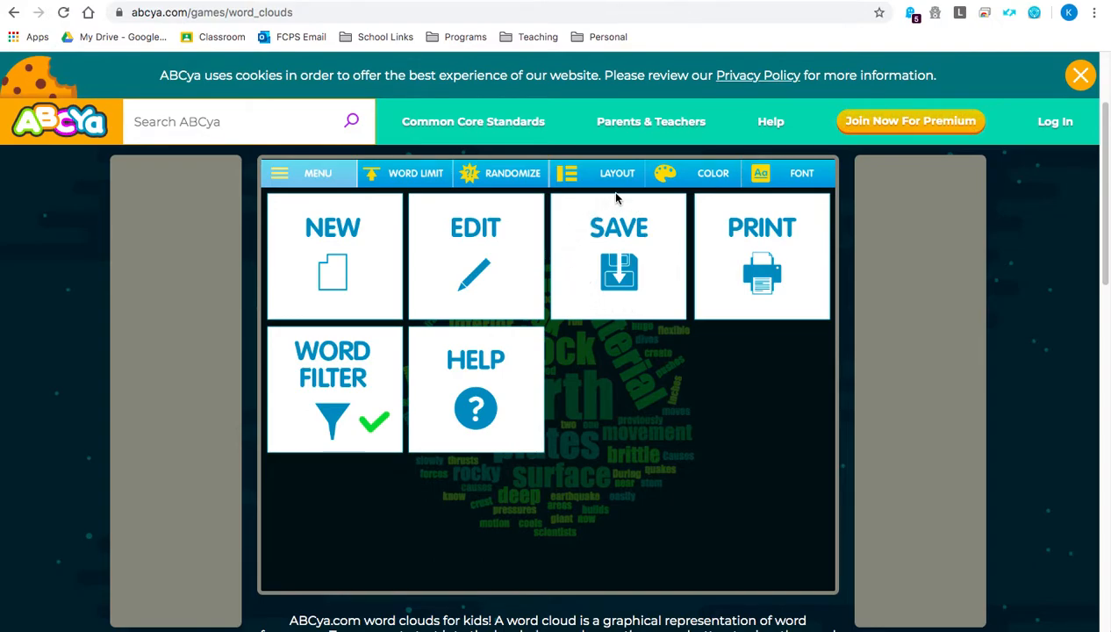
mouse_move(727, 238)
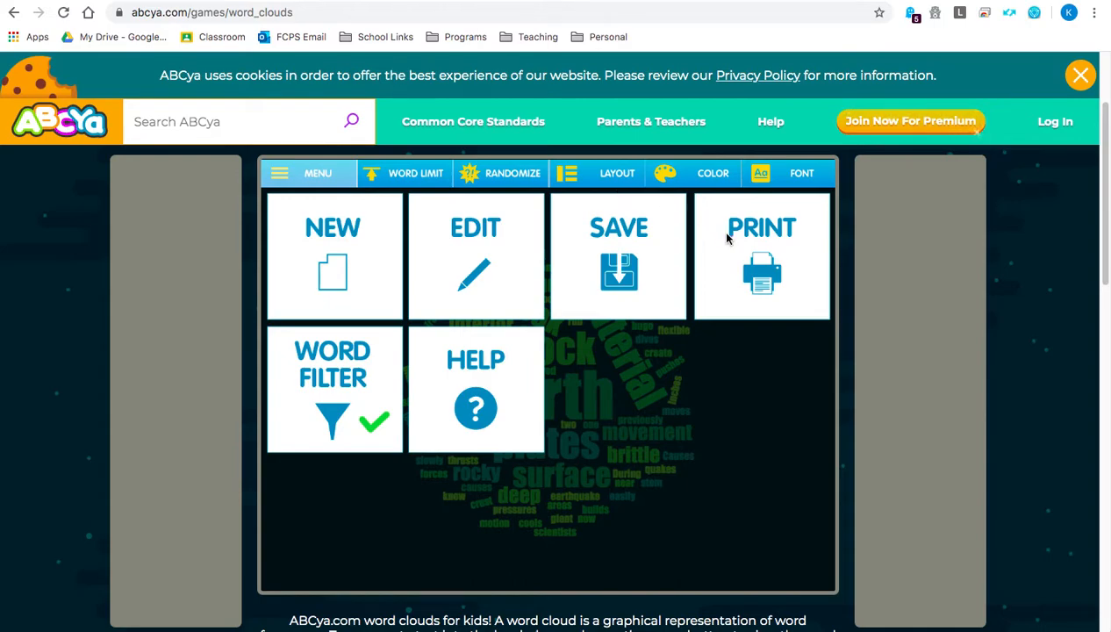
mouse_move(686, 232)
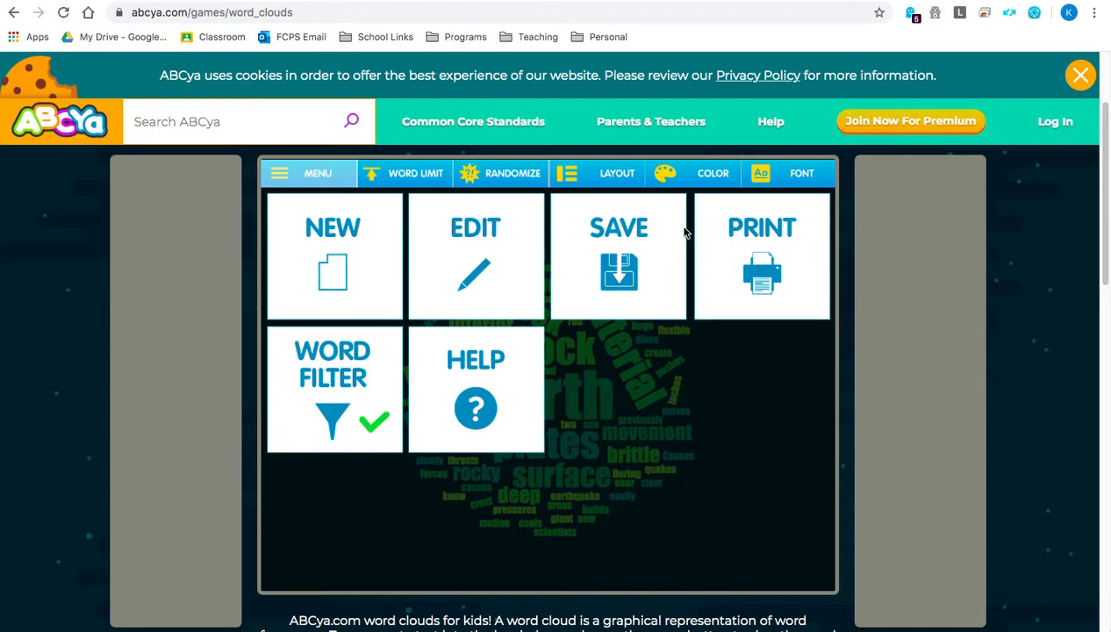
mouse_move(488, 254)
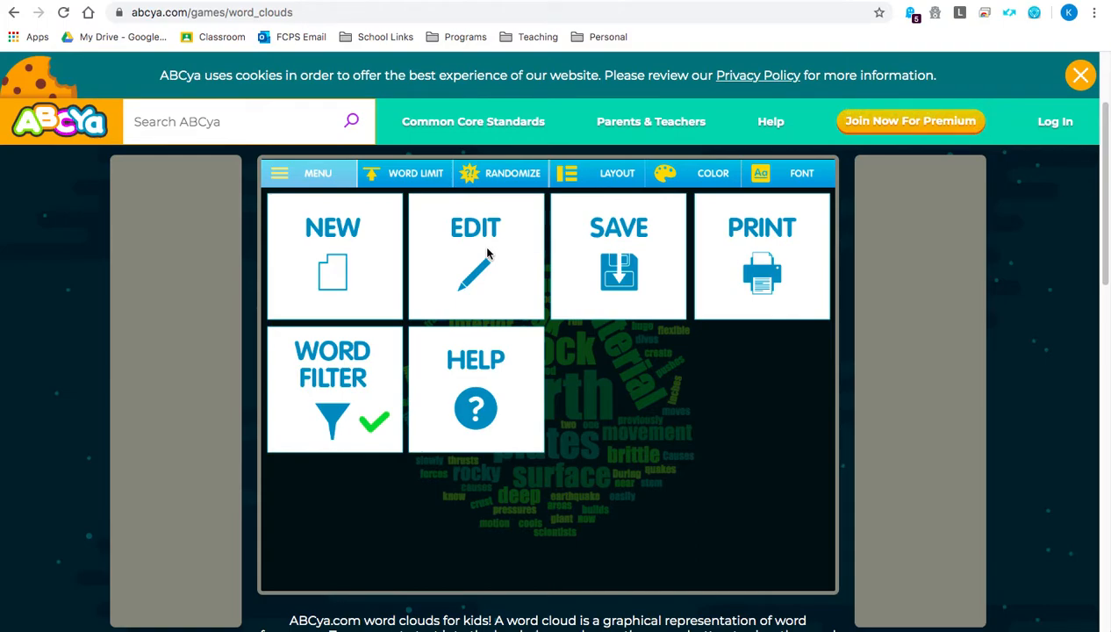
mouse_move(390, 214)
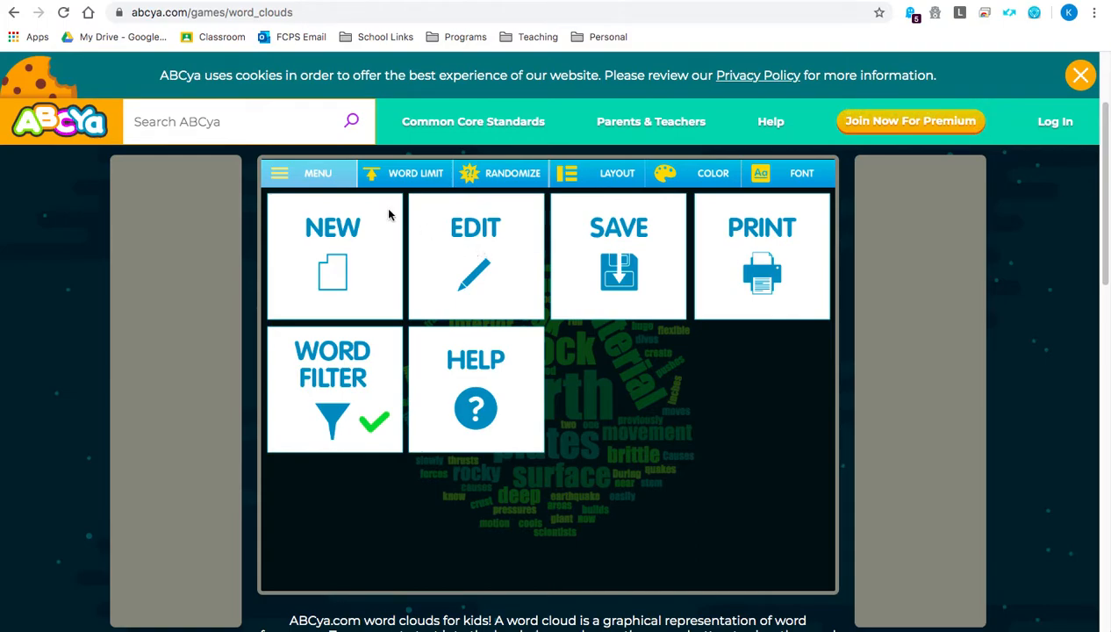
mouse_move(377, 267)
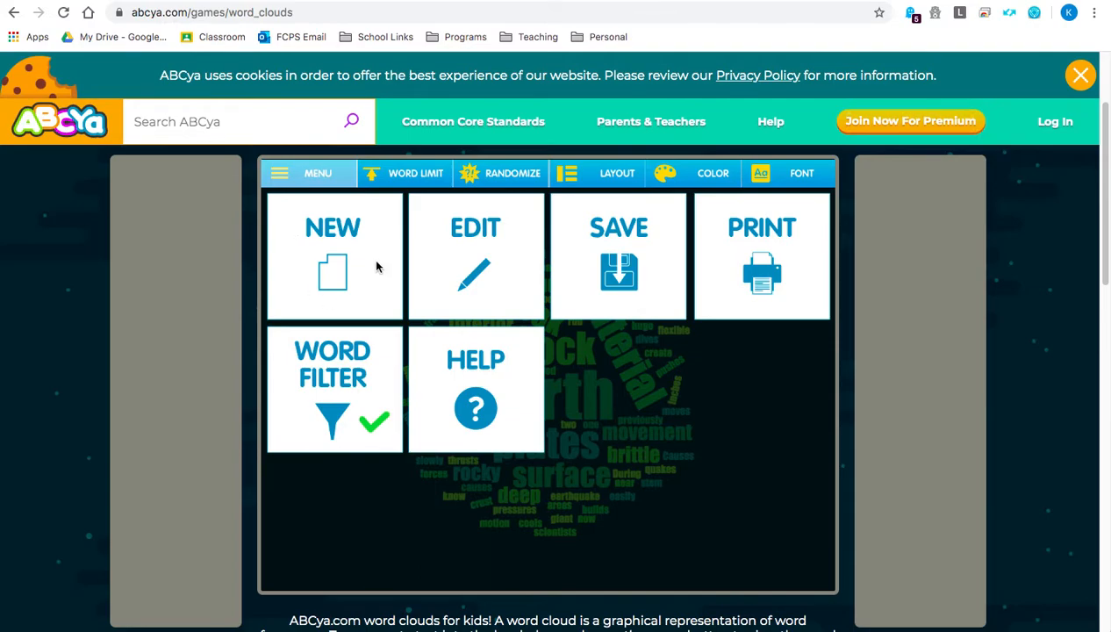
click(307, 173)
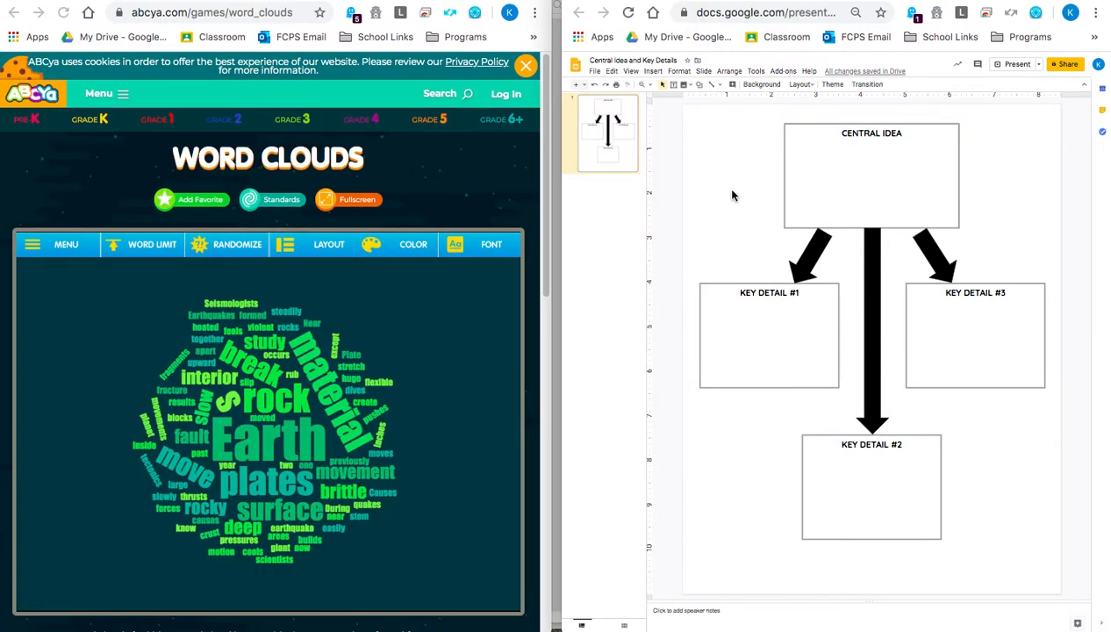
mouse_move(974, 510)
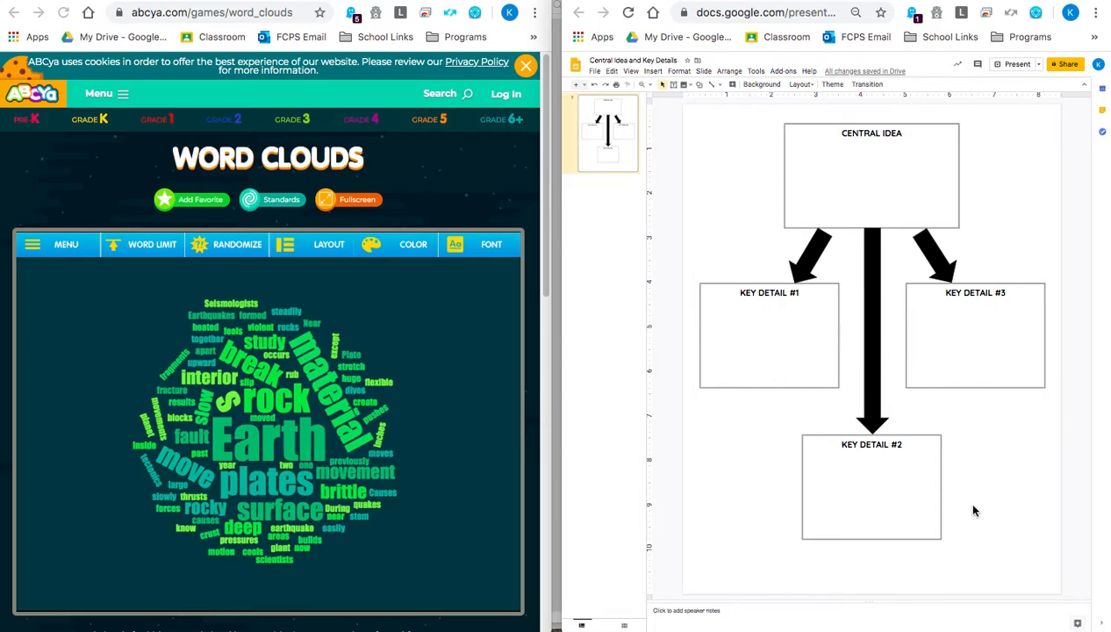
mouse_move(909, 305)
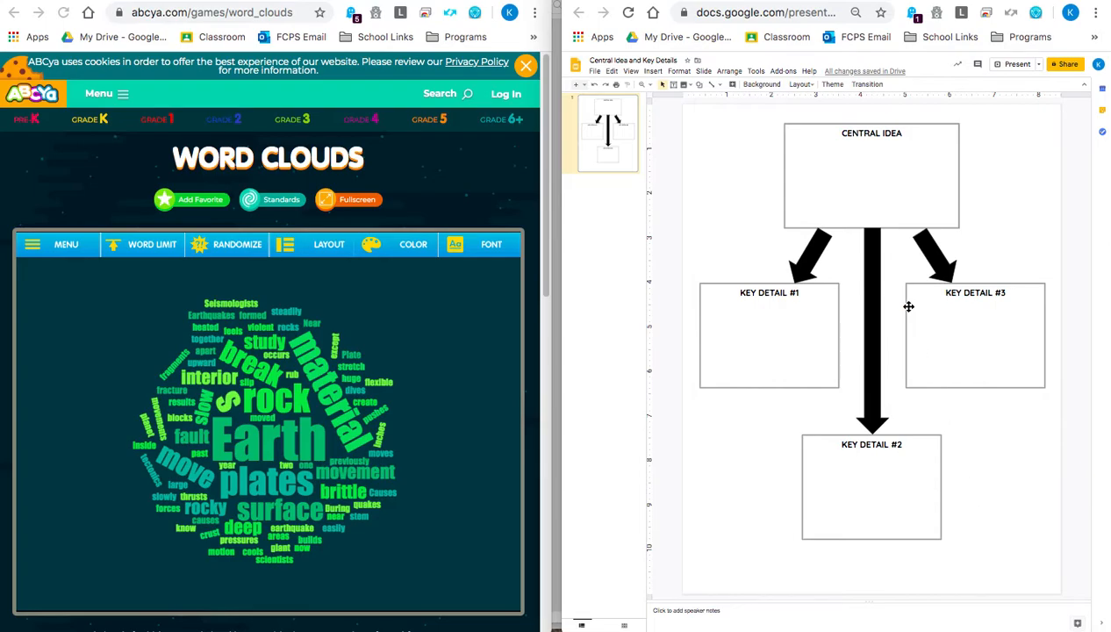
mouse_move(860, 174)
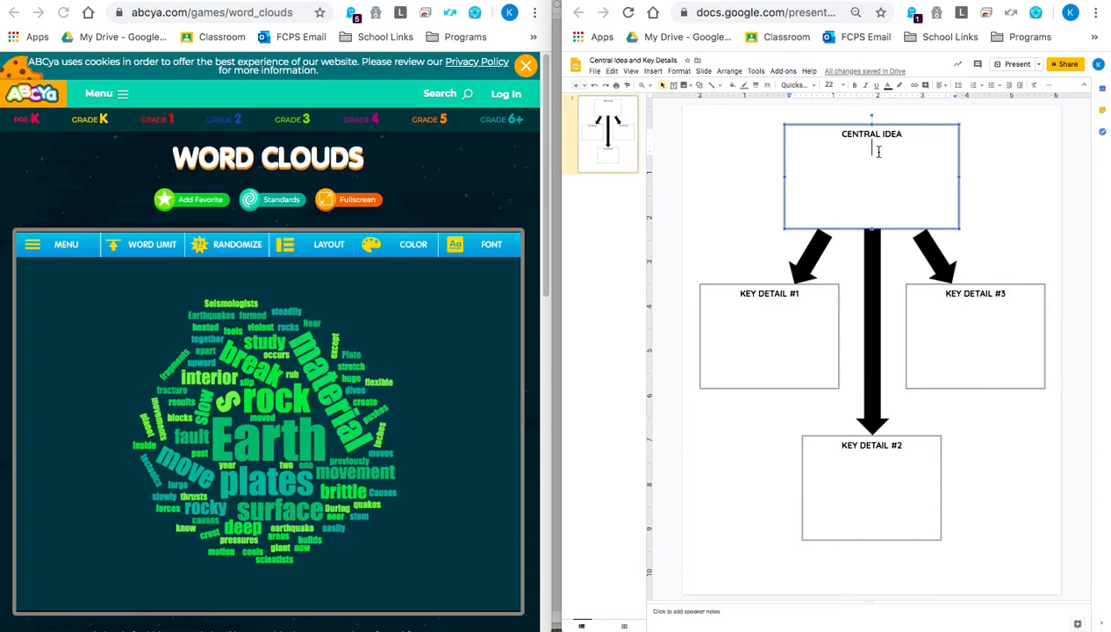
mouse_move(365, 478)
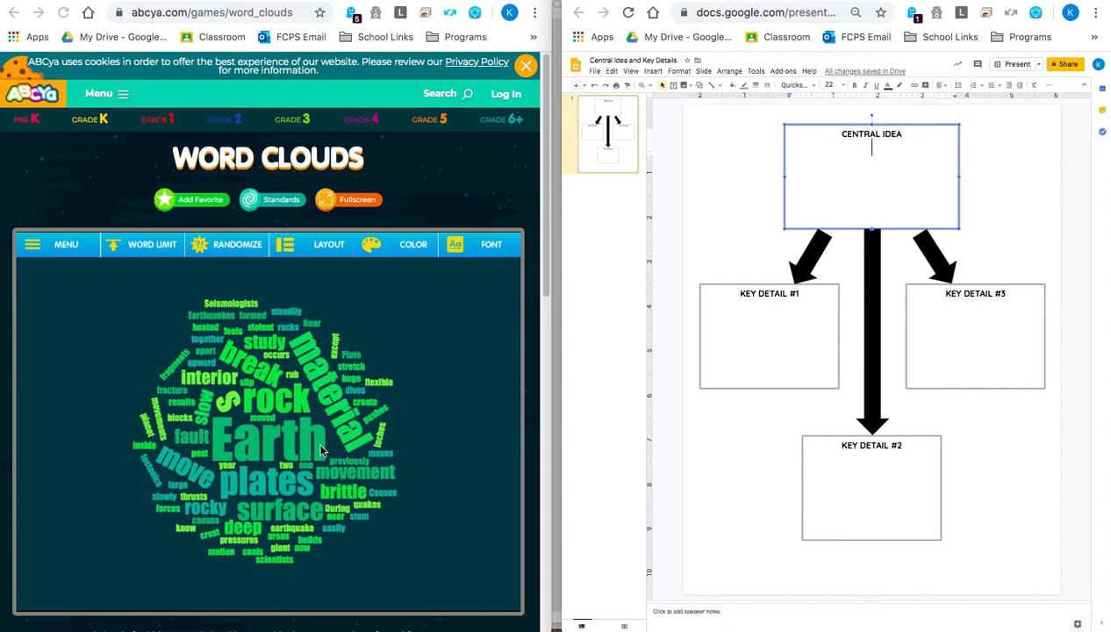
mouse_move(209, 481)
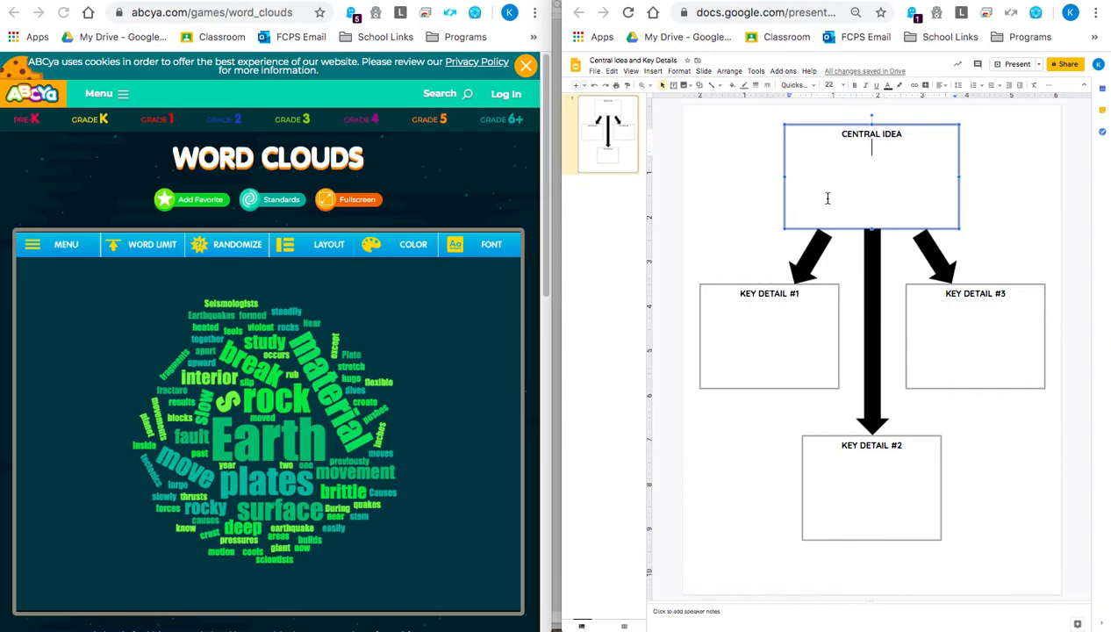
mouse_move(879, 158)
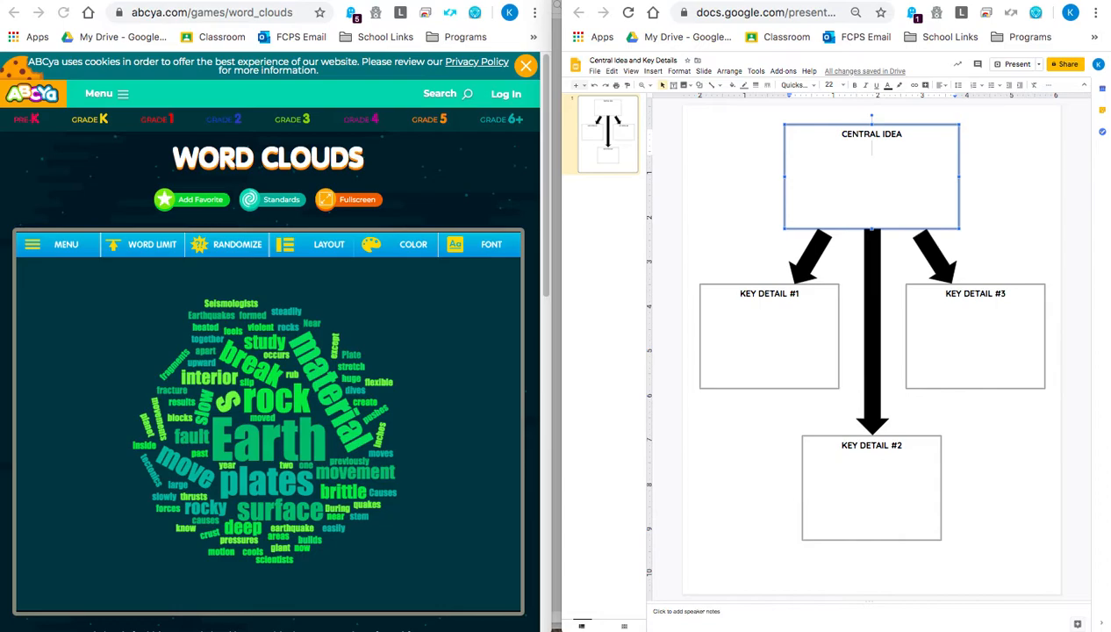
- Write 'There are many events happening inside and on earth that cause earthquakes' and highlight the word earth
text(There are many)
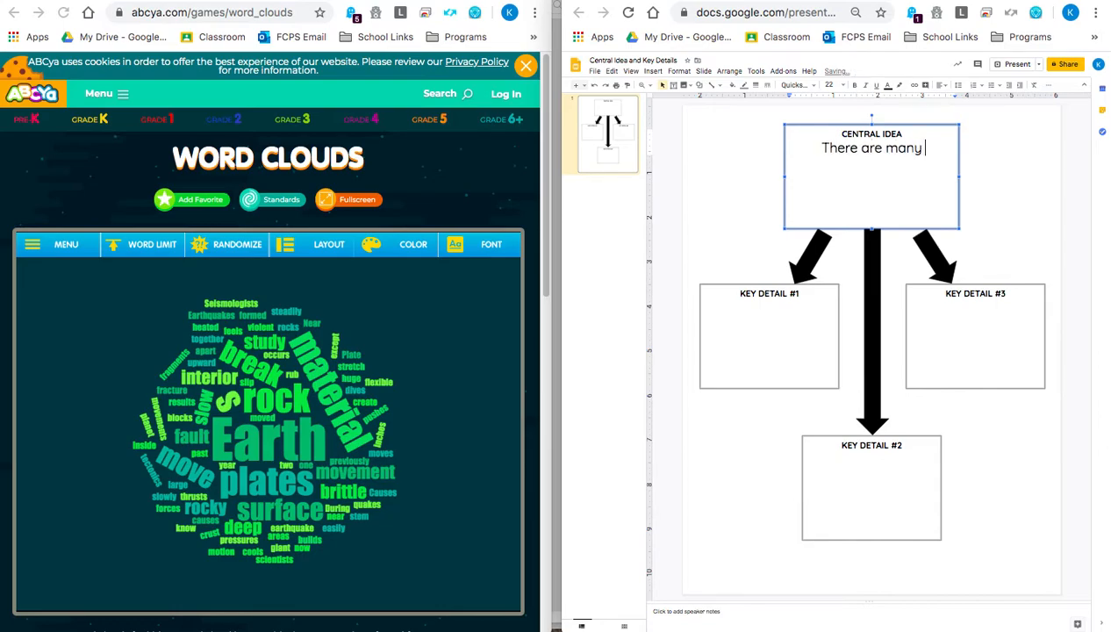
text(events happening inside and on)
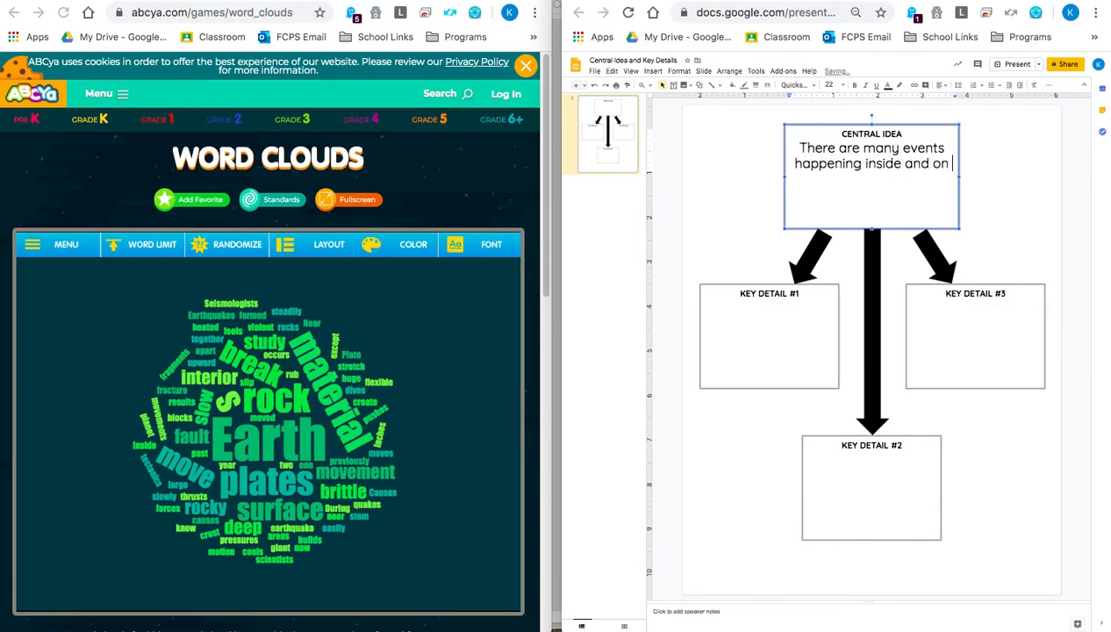
text(earth that cause earthquakes.)
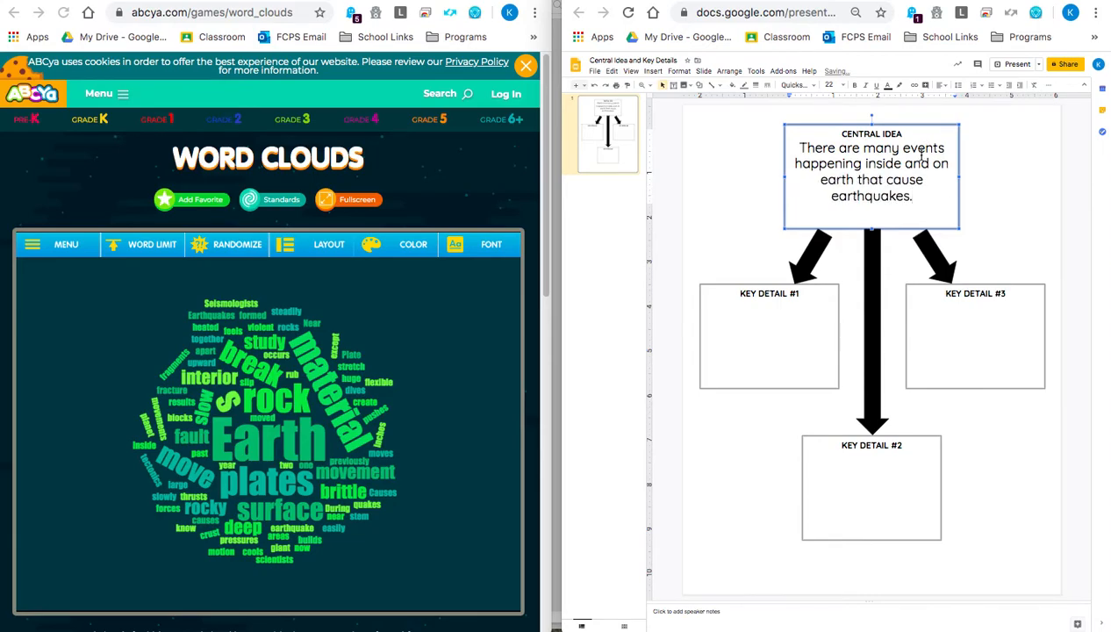
double_click(831, 179)
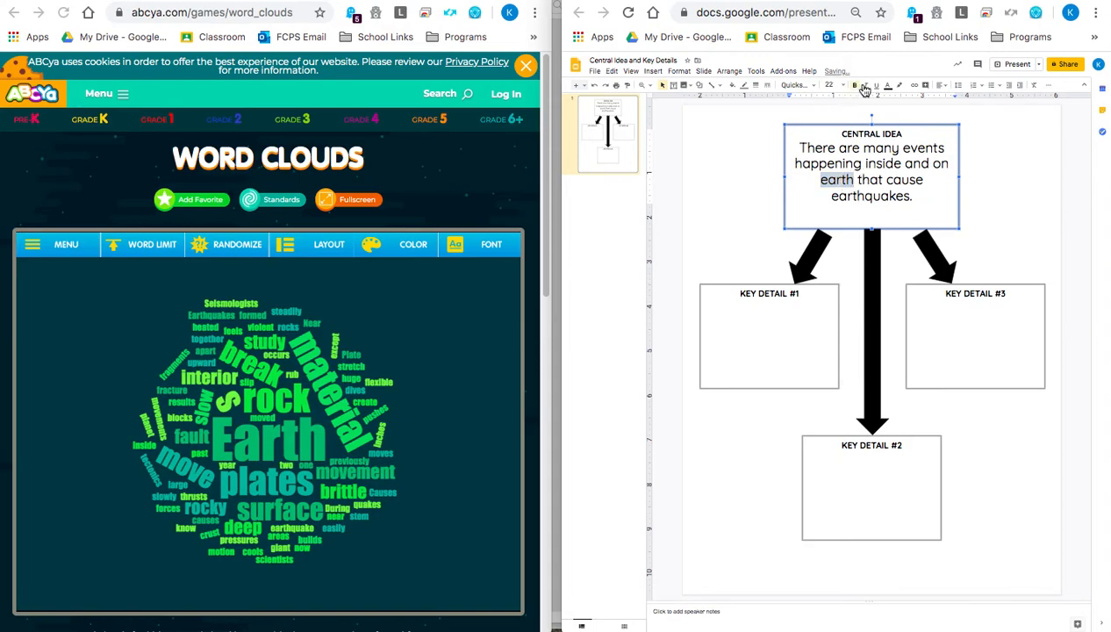
click(898, 84)
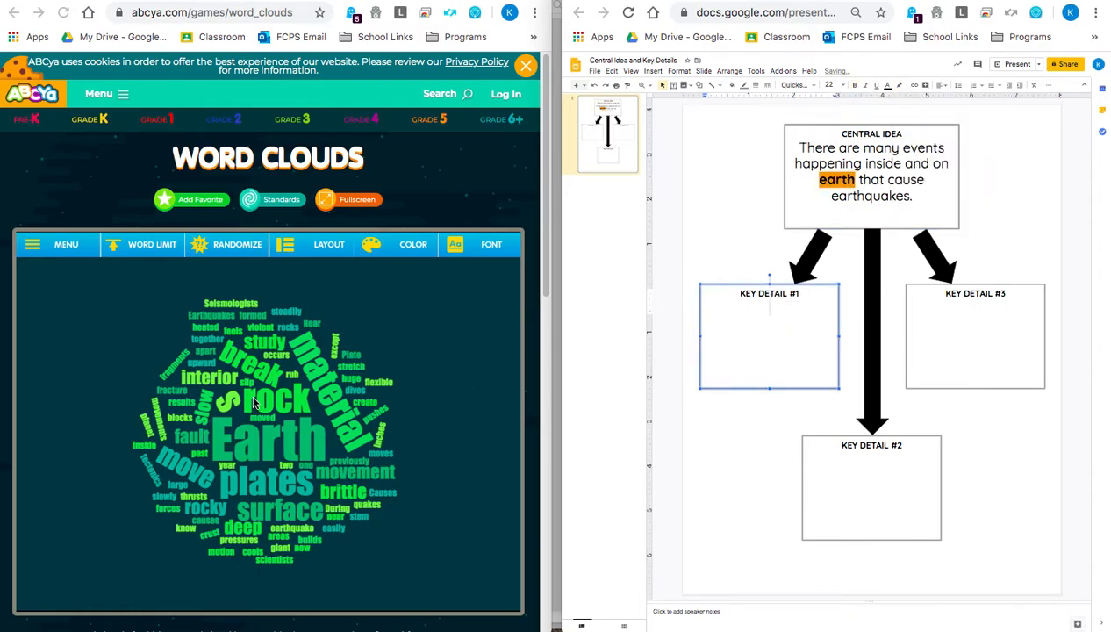
mouse_move(273, 427)
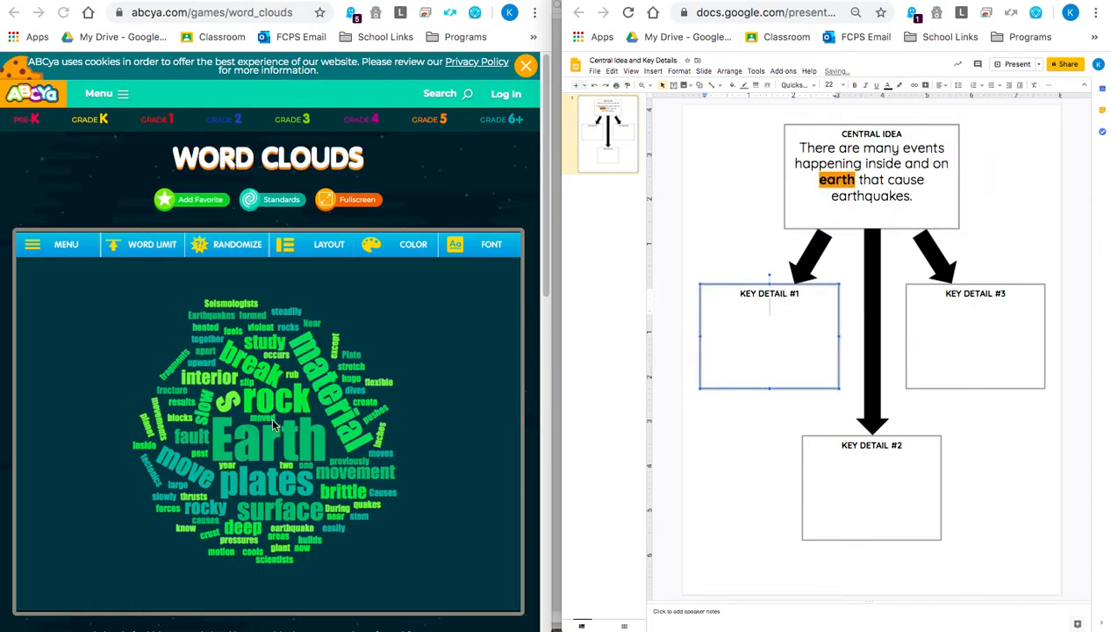
mouse_move(354, 439)
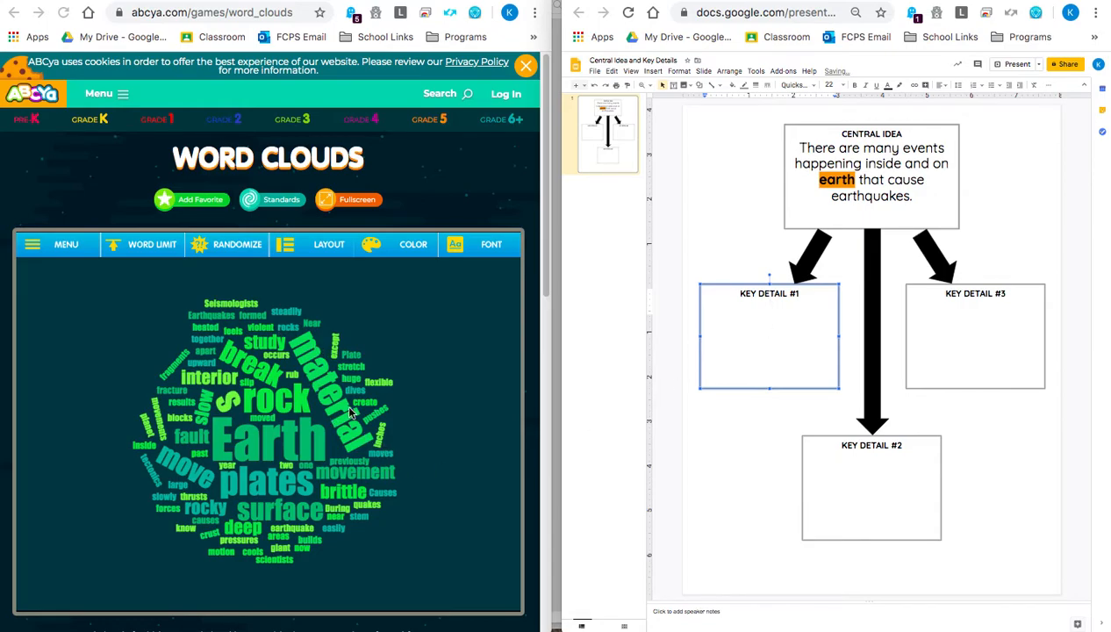
mouse_move(362, 429)
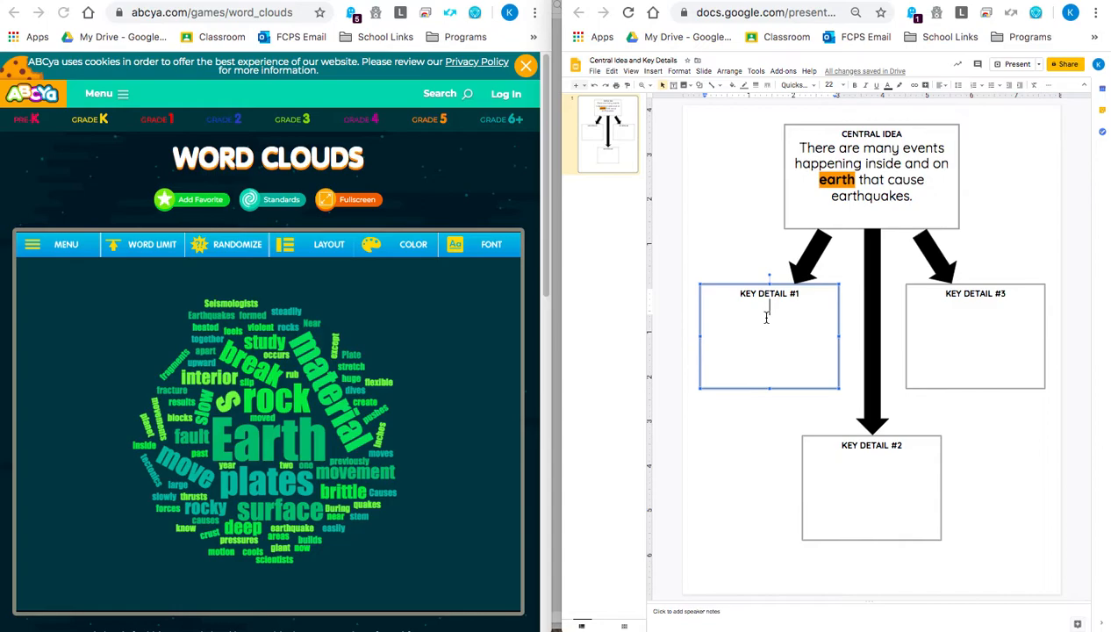
- Write that material inside the earth builds up and creates plates that can move
text(Material inside th)
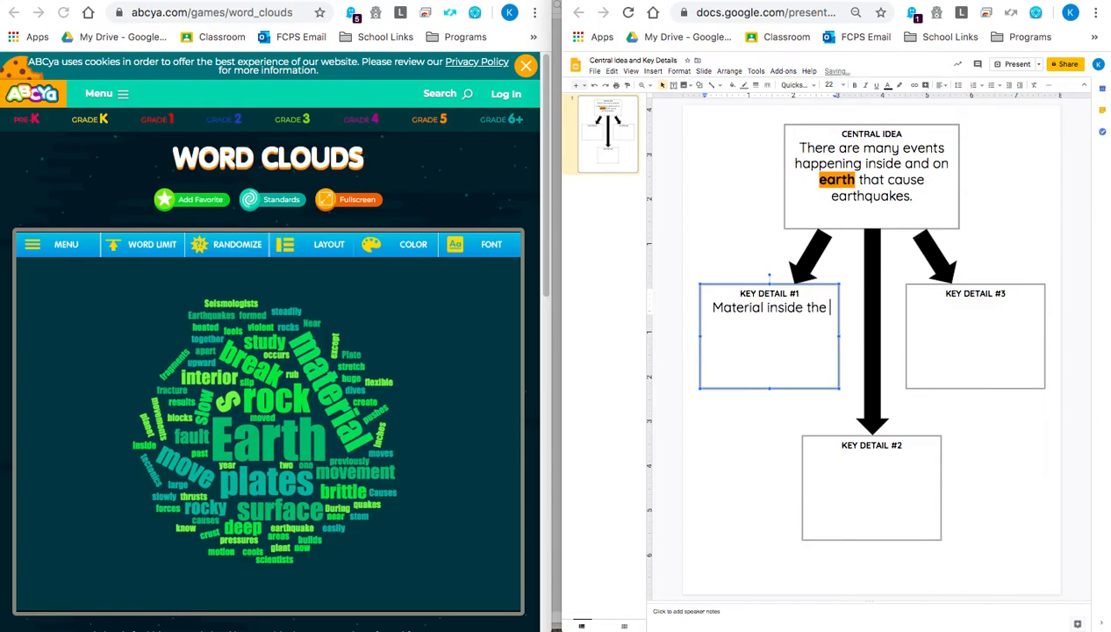
text(ed)
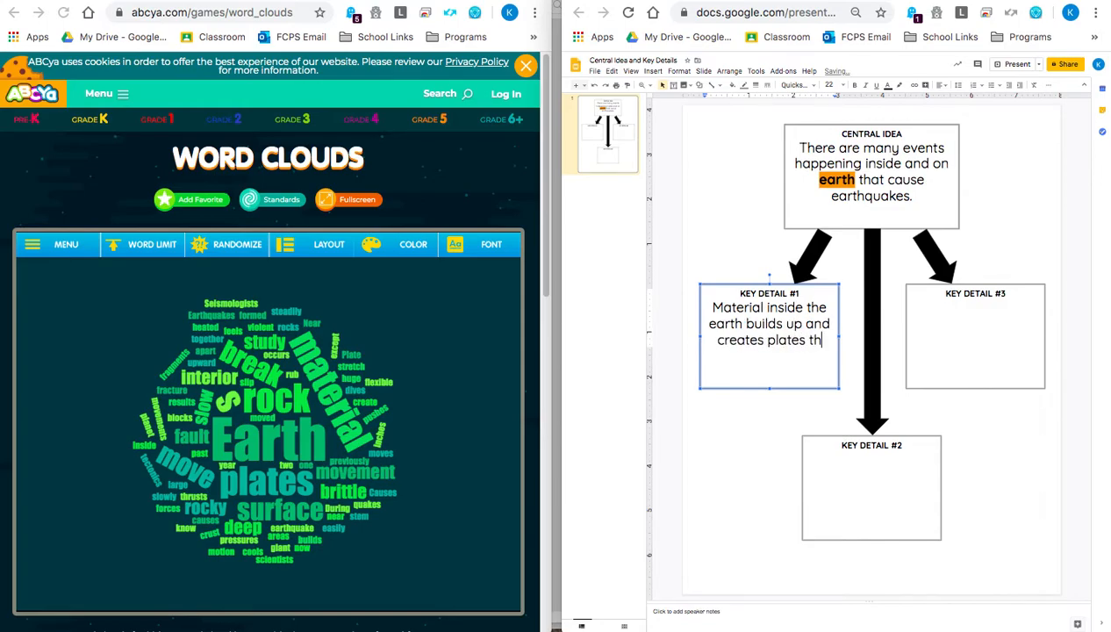
text(at can move.)
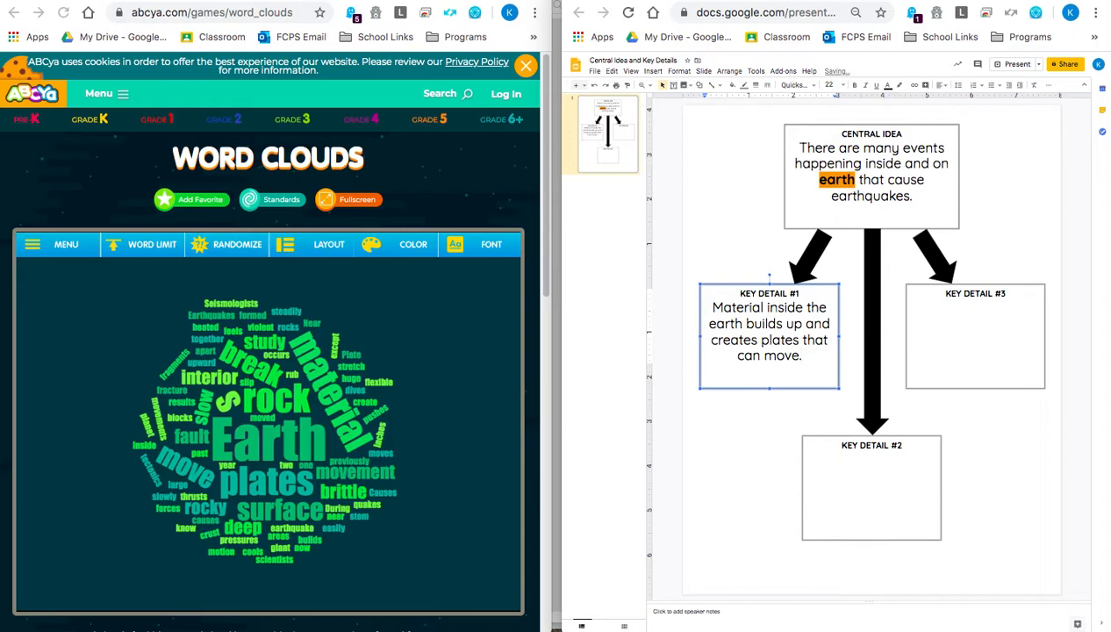
mouse_move(342, 489)
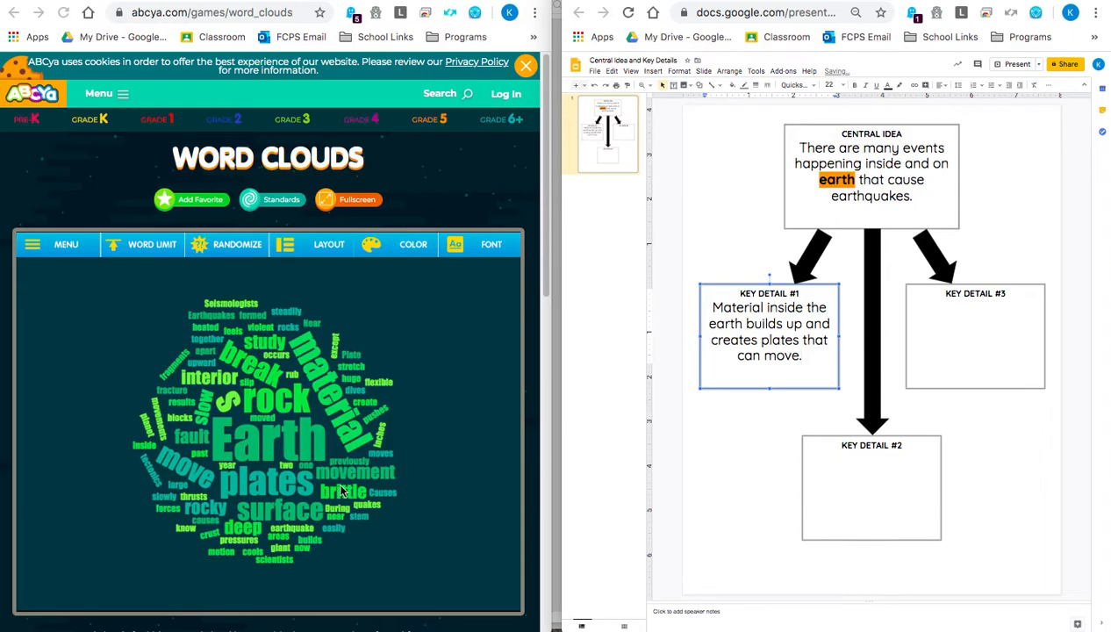
mouse_move(277, 390)
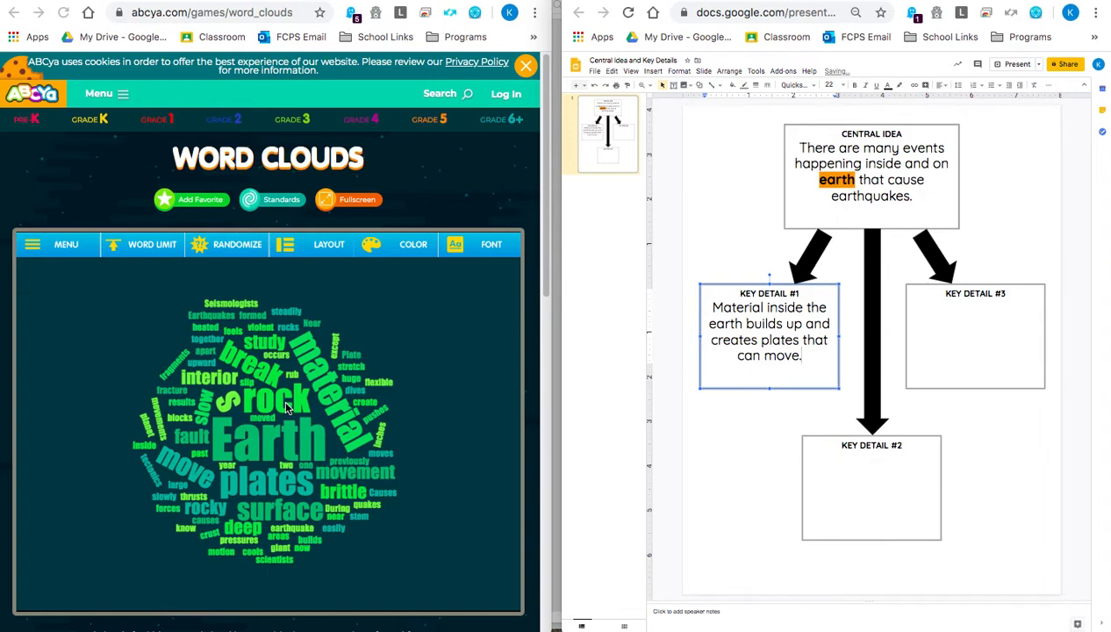
click(872, 488)
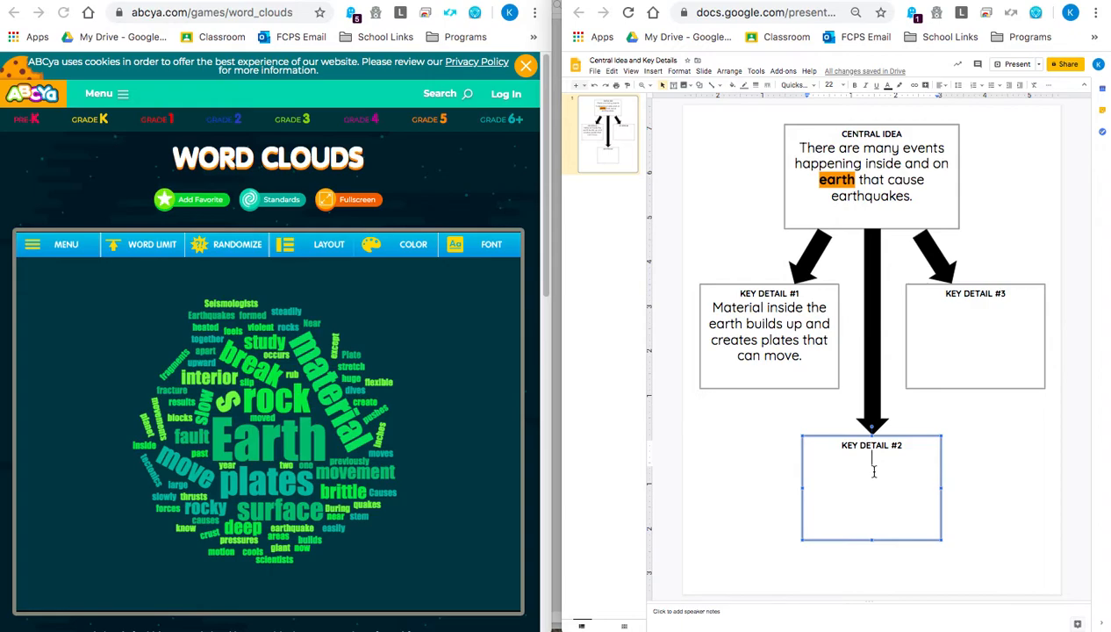
- Write that breaking of rock creates faults, where many earthquakes occur
text(rea)
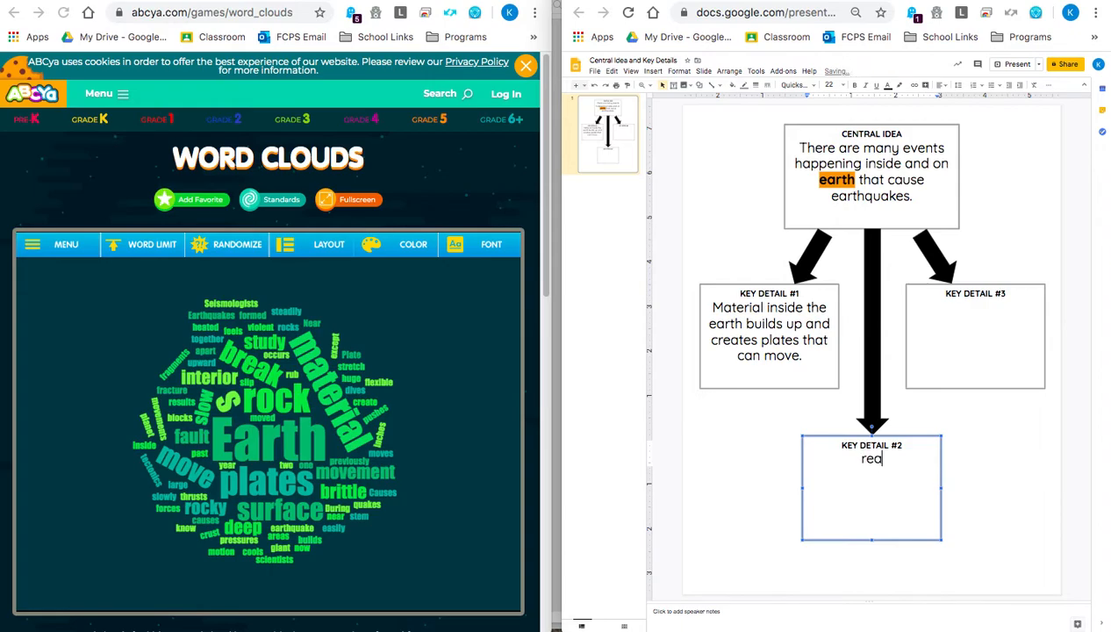
text(Break)
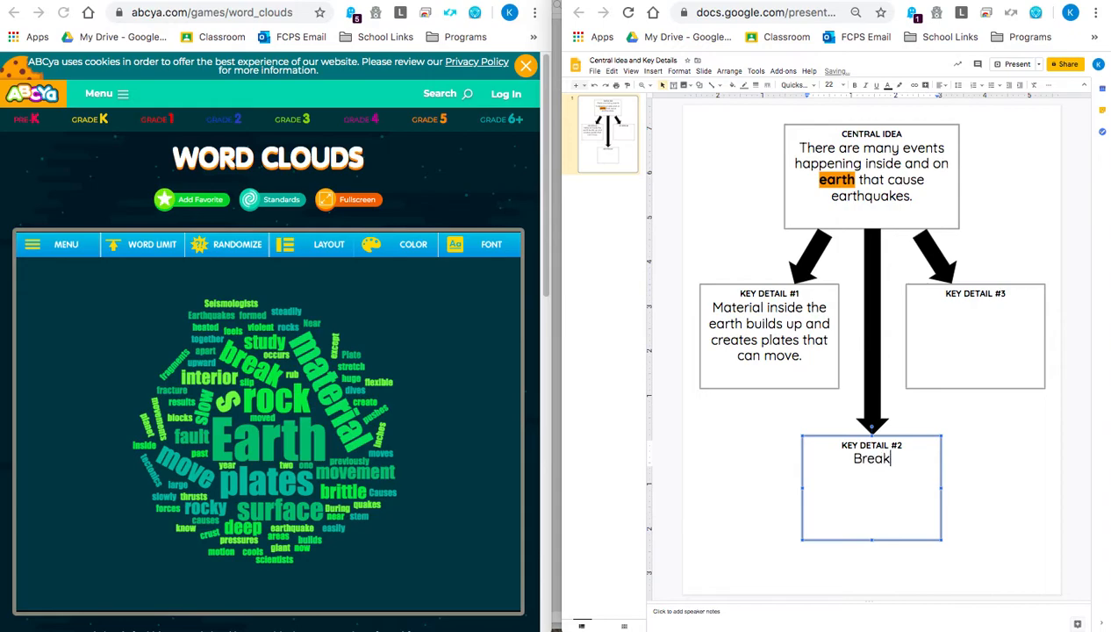
text(ing of rocks creates a fault)
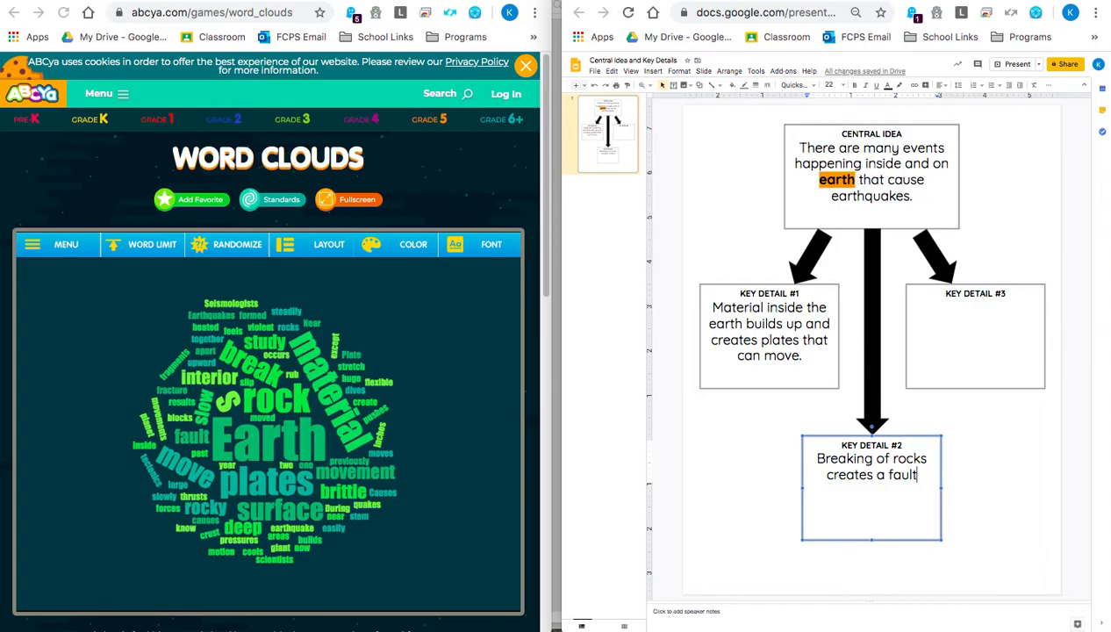
text(, and faults are where many earthquakes occur)
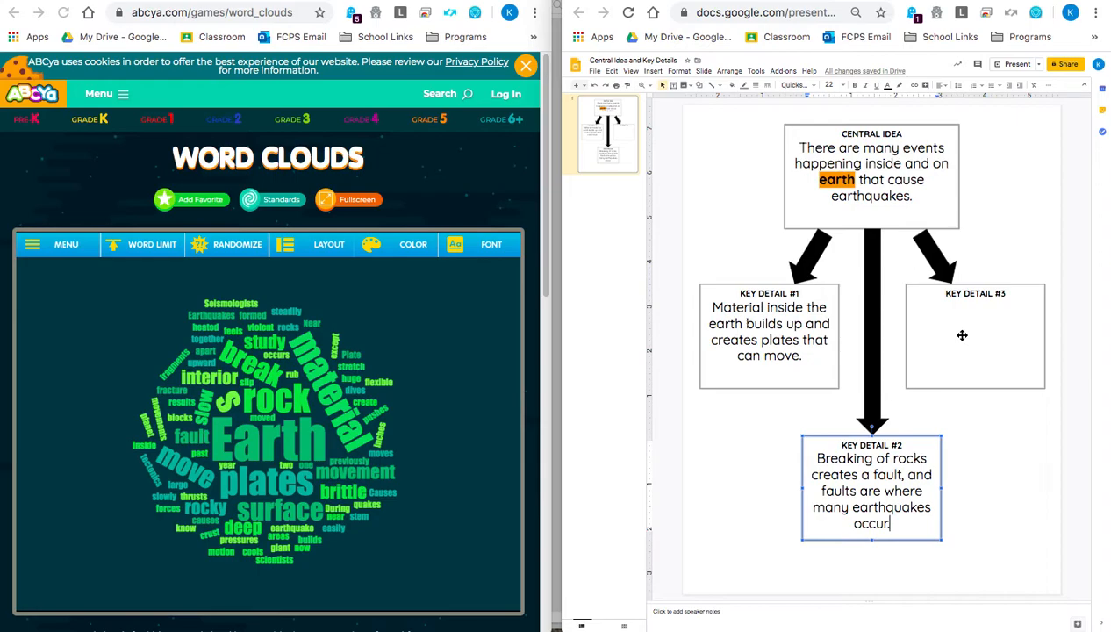
click(974, 336)
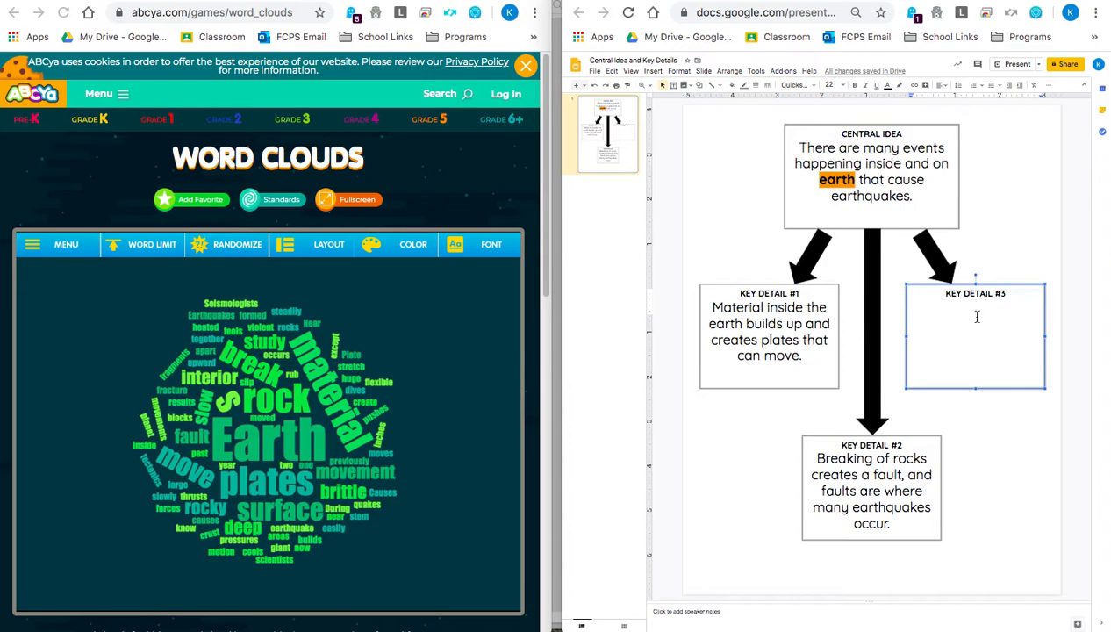
- Write 'Plates rub together and stretch apart, causing earthquakes.' in Key Detail #3
text(Plates rub together and str)
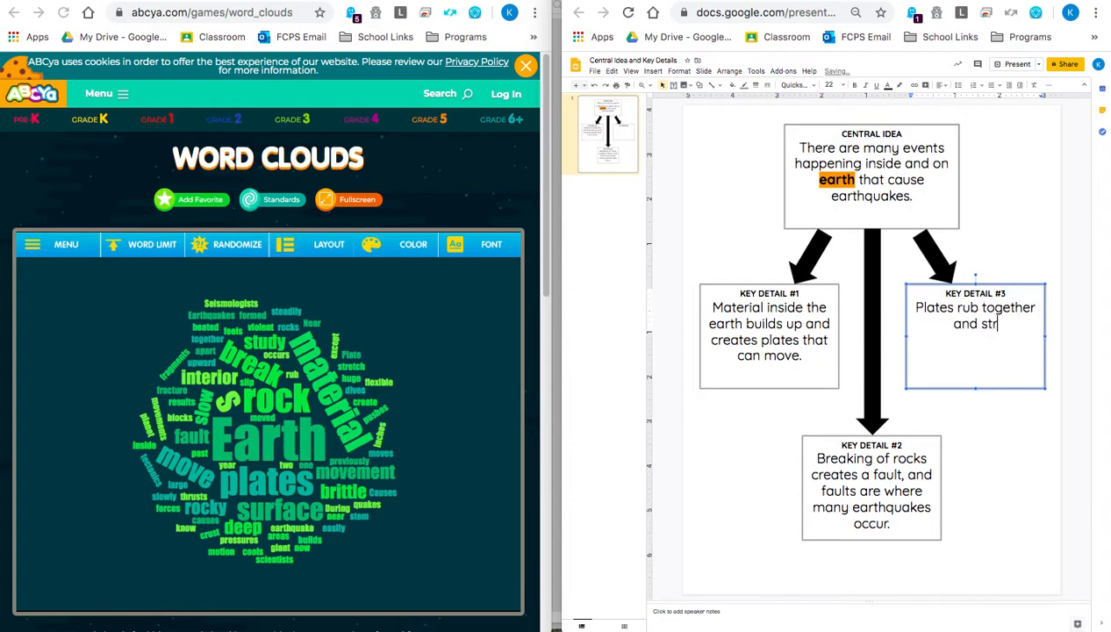
text(etch apart,)
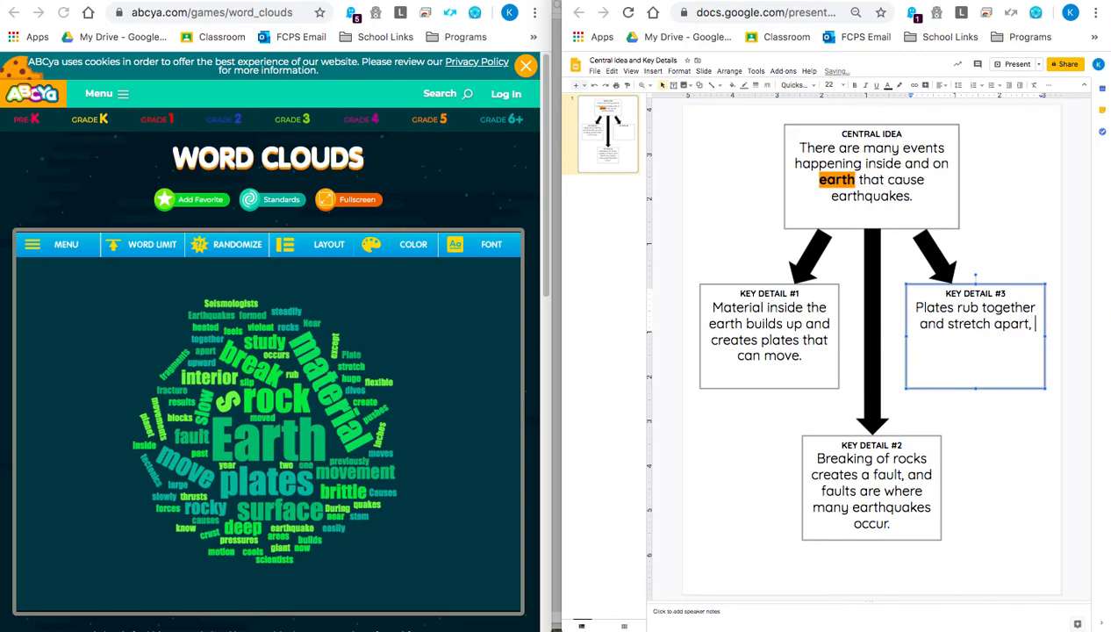
text(causing earthqa)
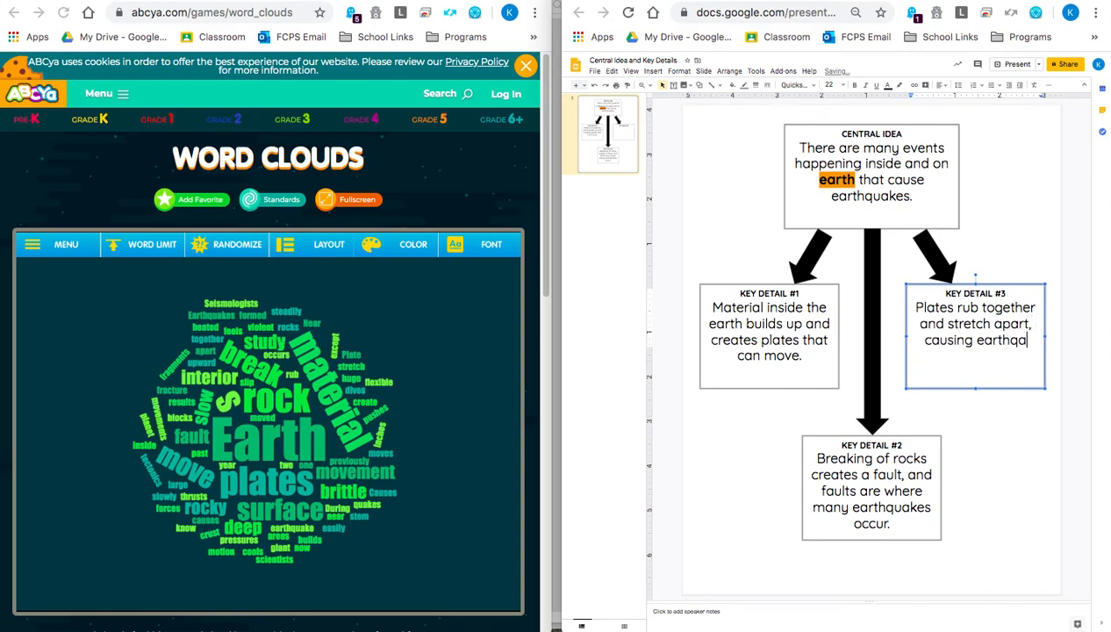
text(uakes)
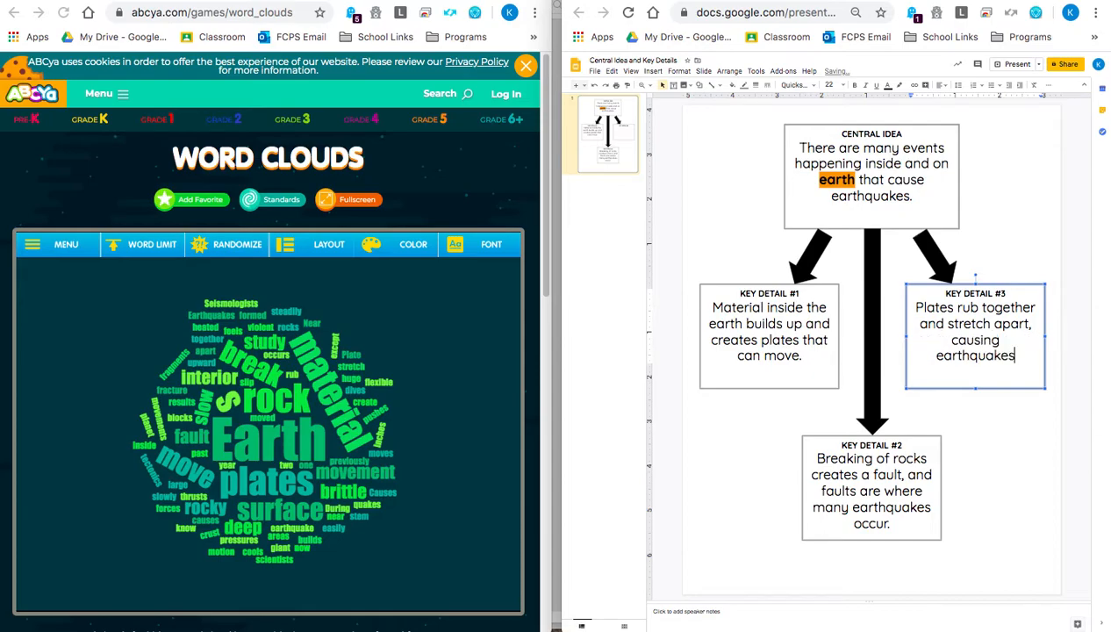
text(.)
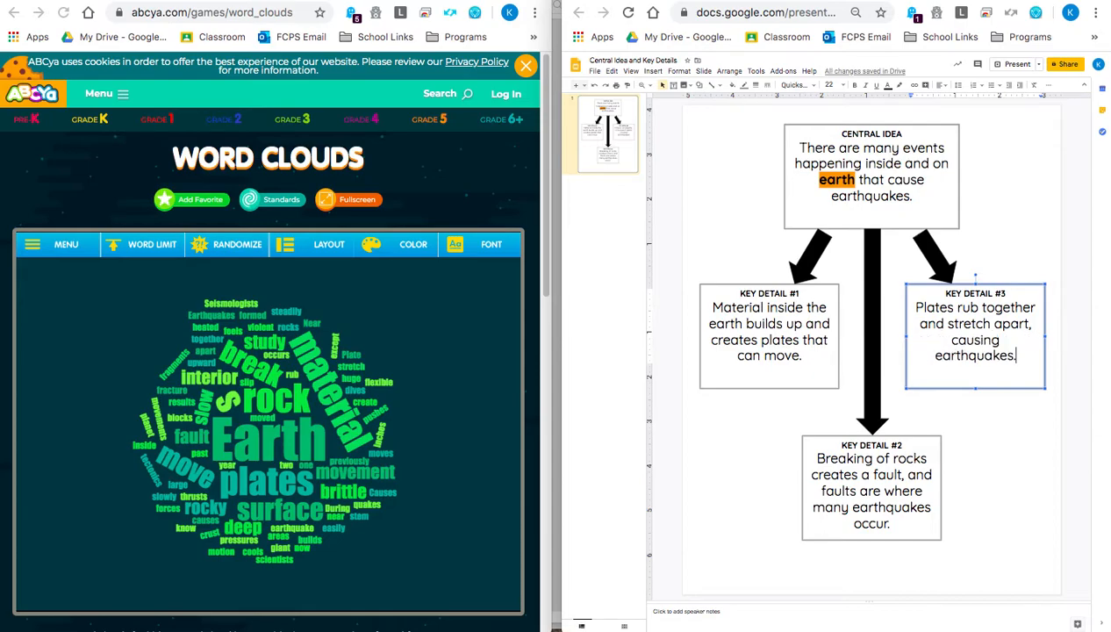
mouse_move(377, 428)
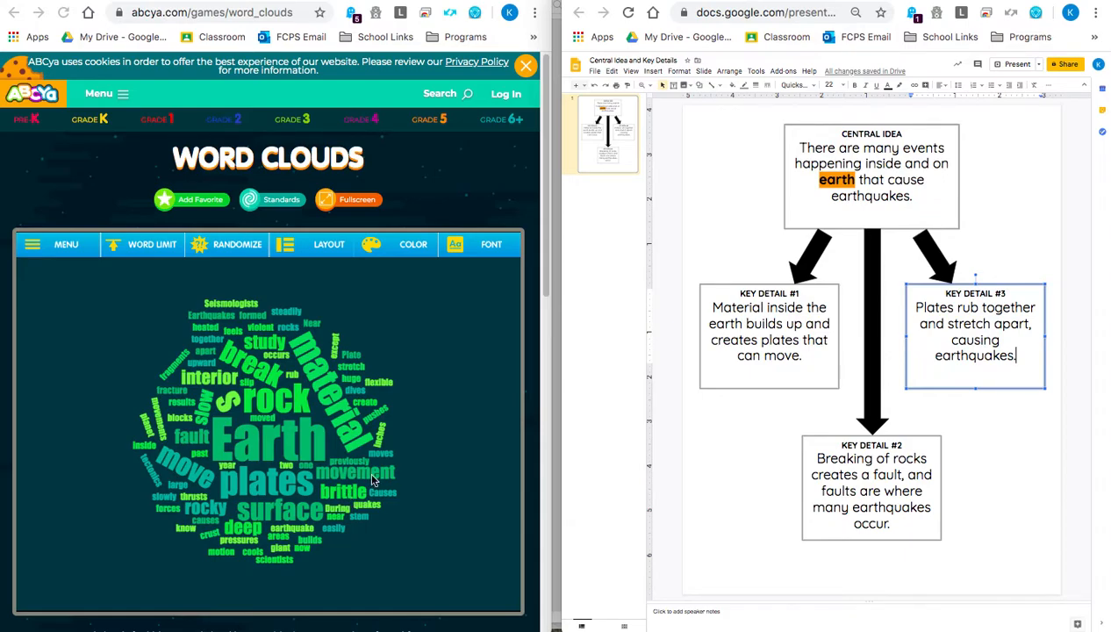
mouse_move(892, 413)
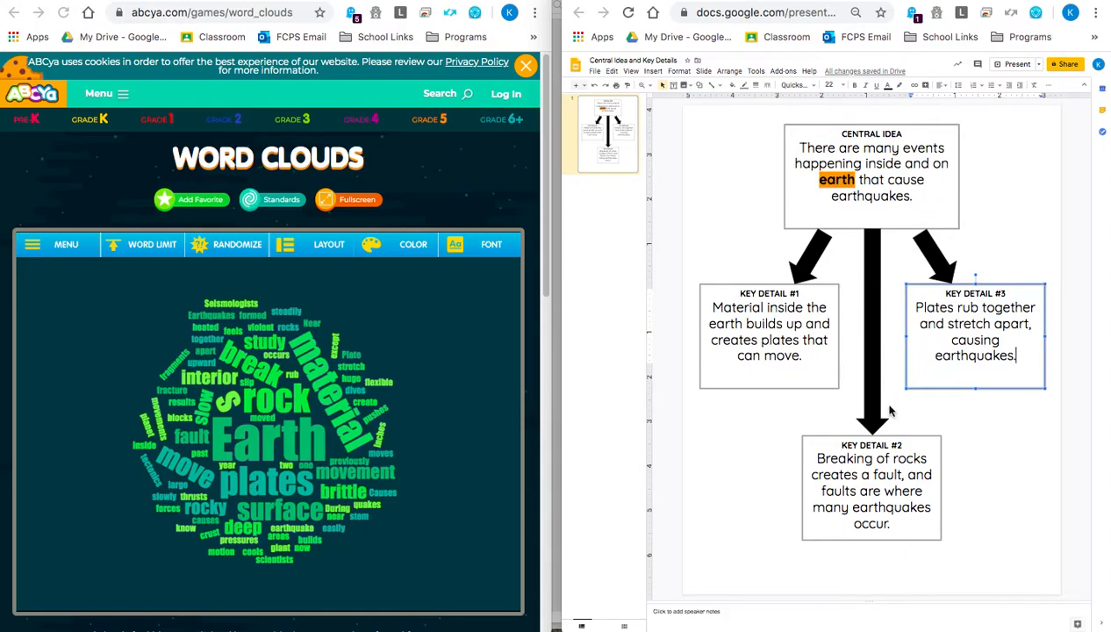
mouse_move(877, 232)
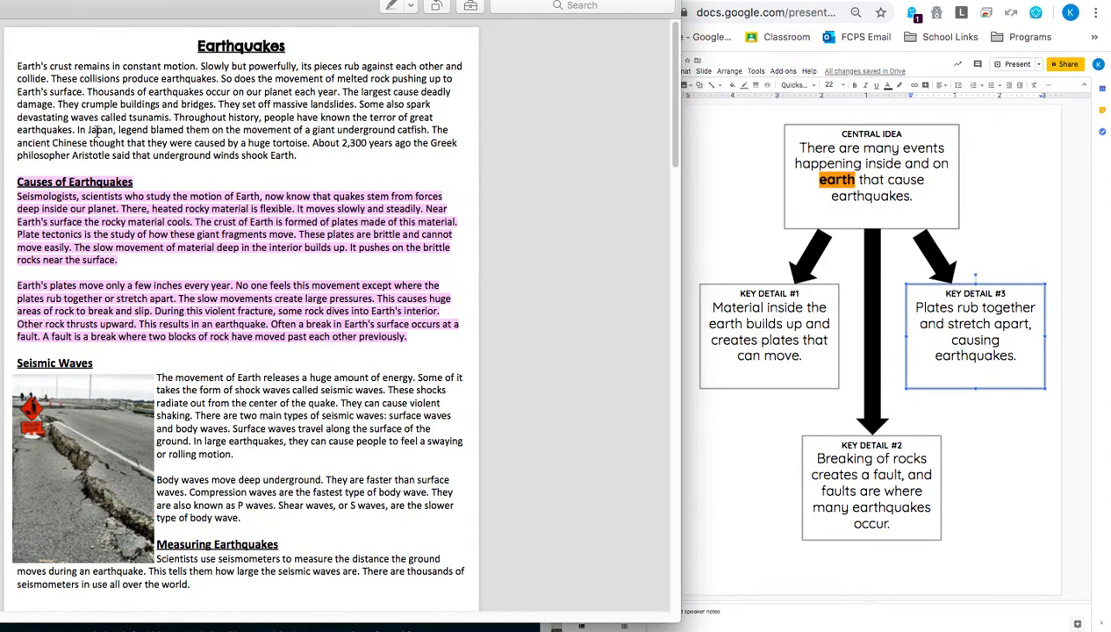
mouse_move(274, 224)
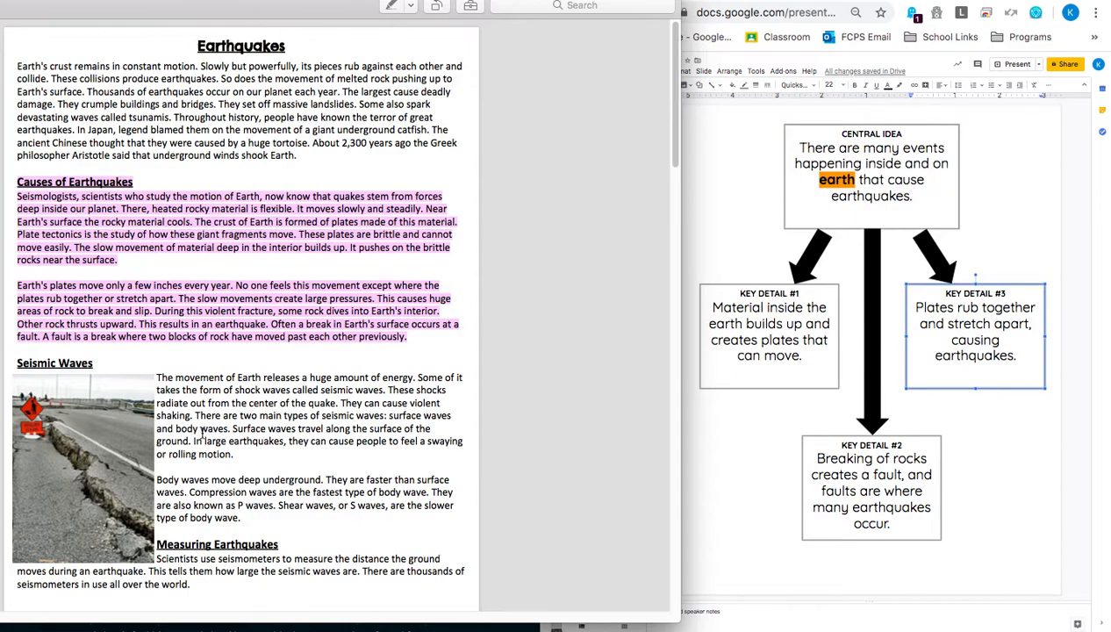
mouse_move(788, 242)
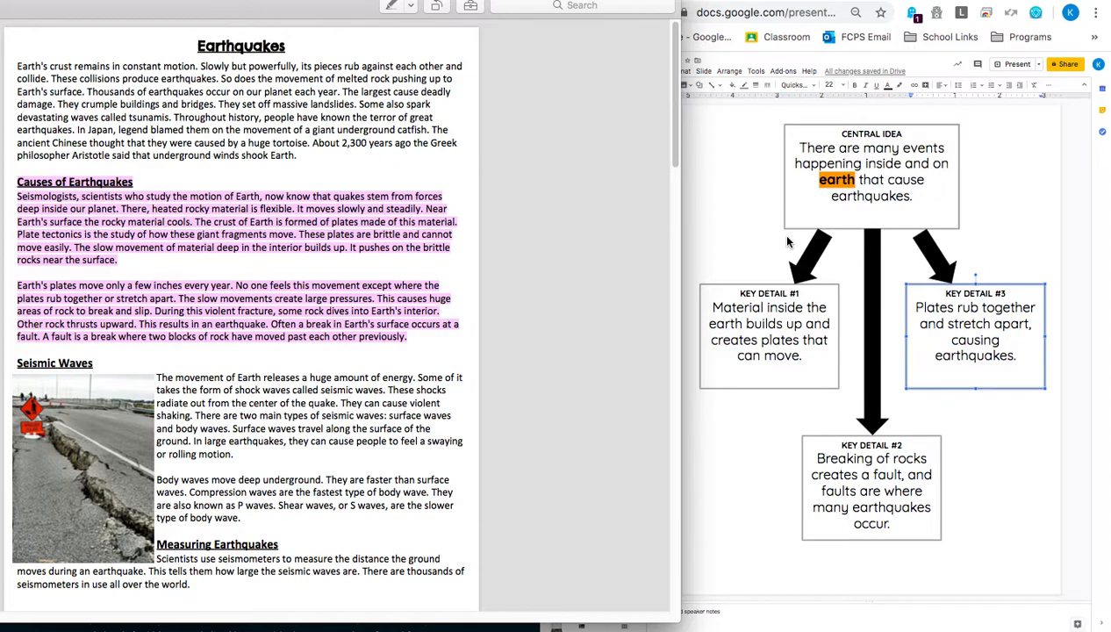
mouse_move(818, 444)
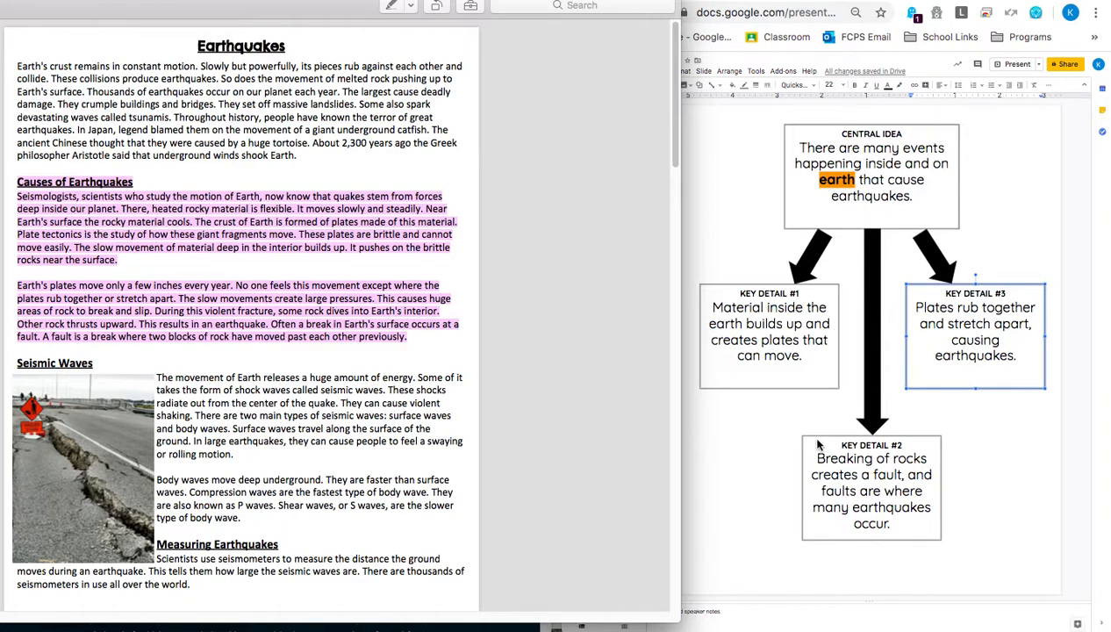
mouse_move(834, 481)
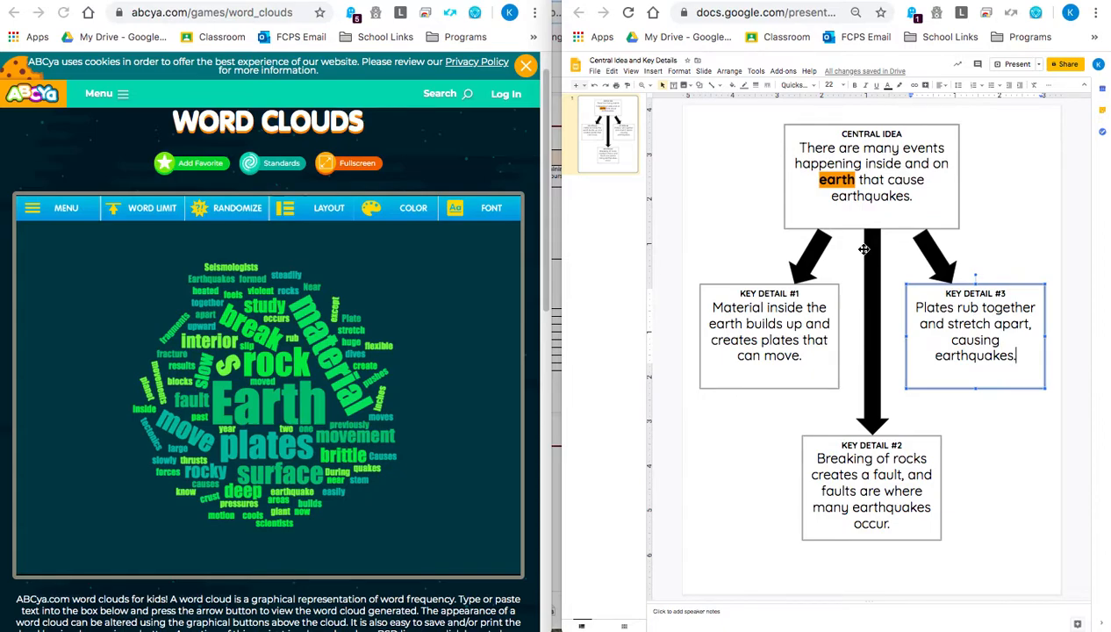
mouse_move(650, 256)
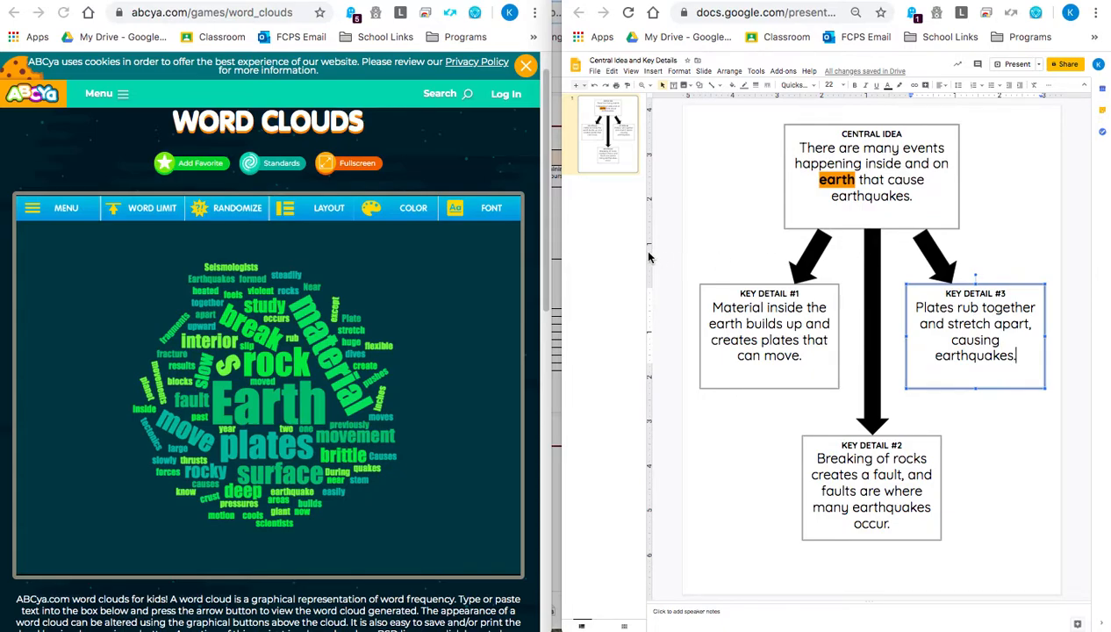